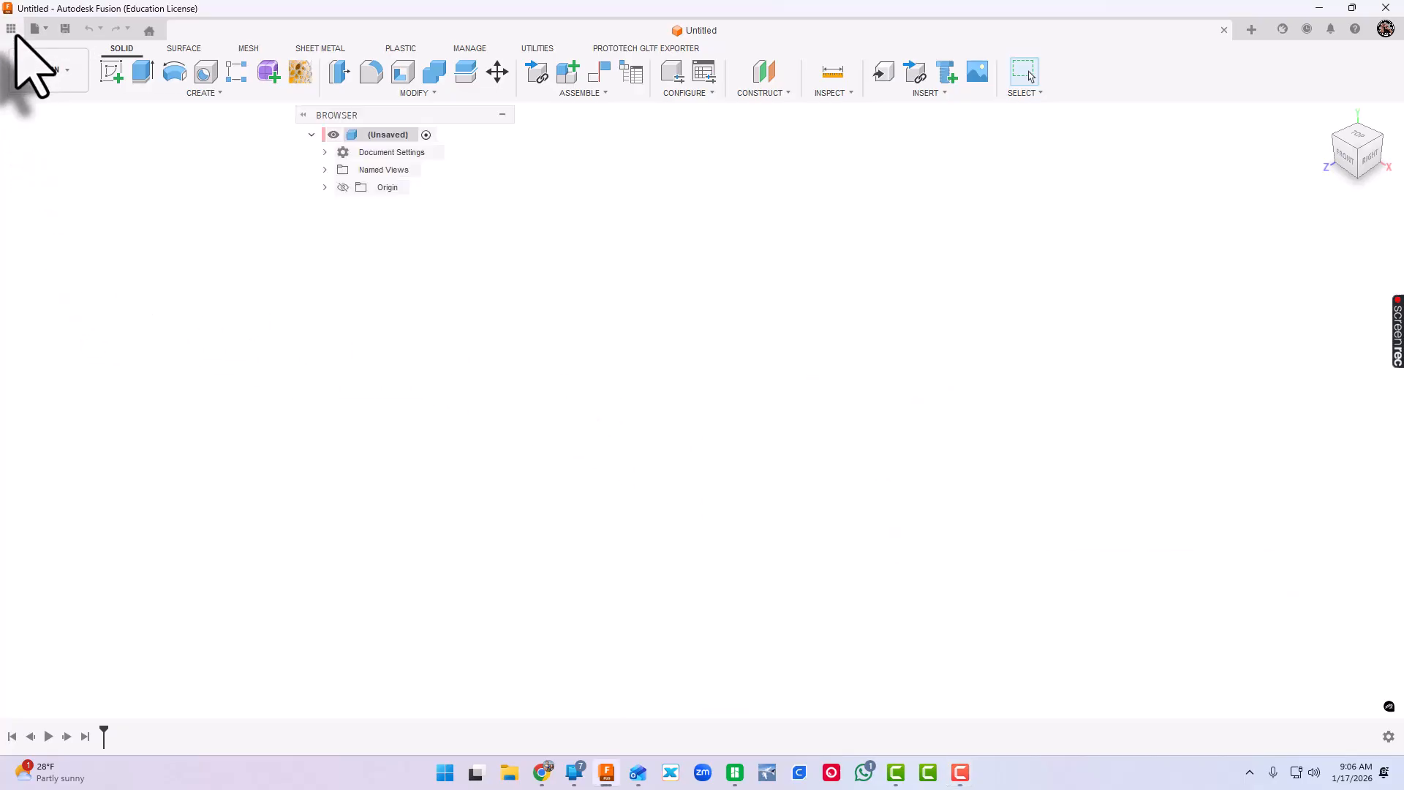
Show the data panel, go to All Projects and browse the project list.
left_click(10, 28)
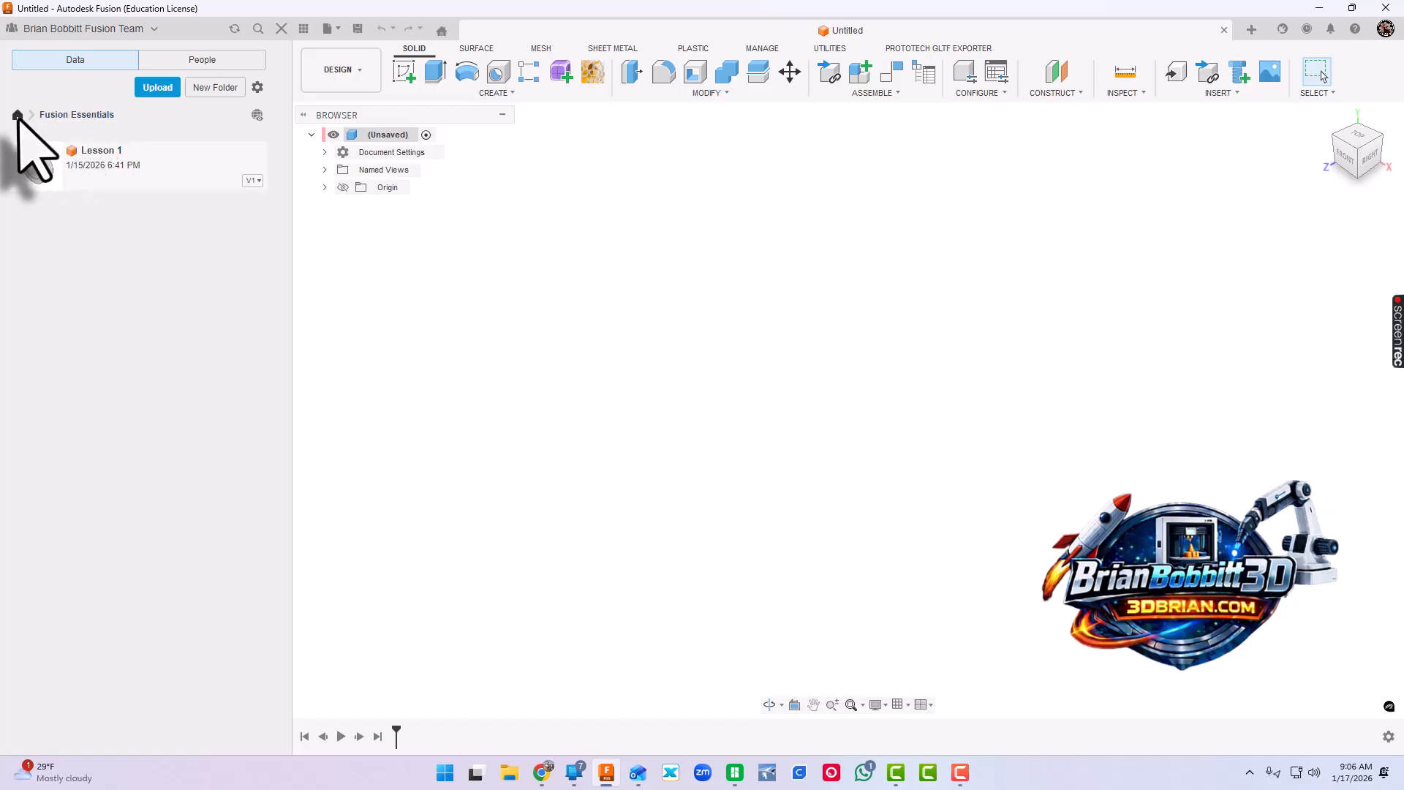
left_click(15, 115)
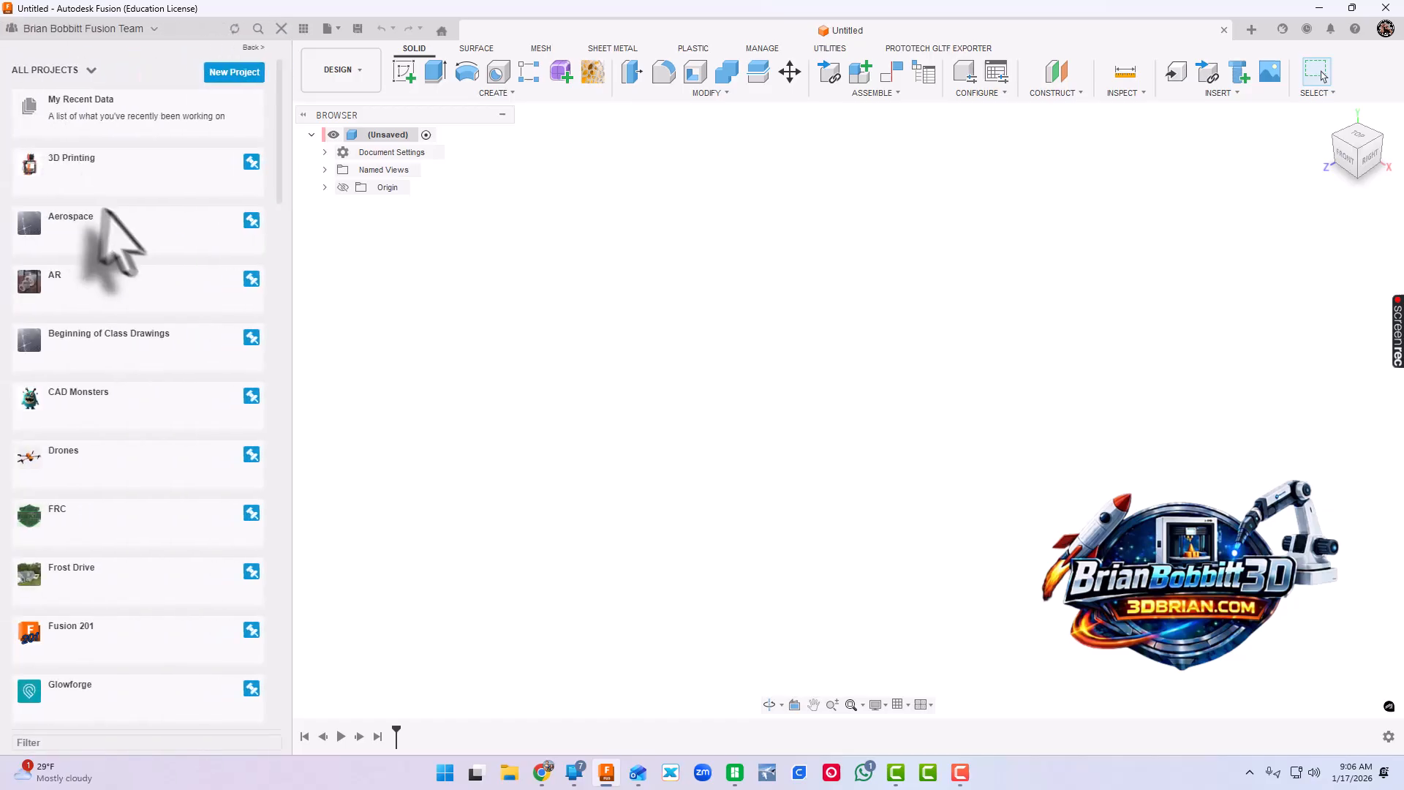
scroll("down", 3)
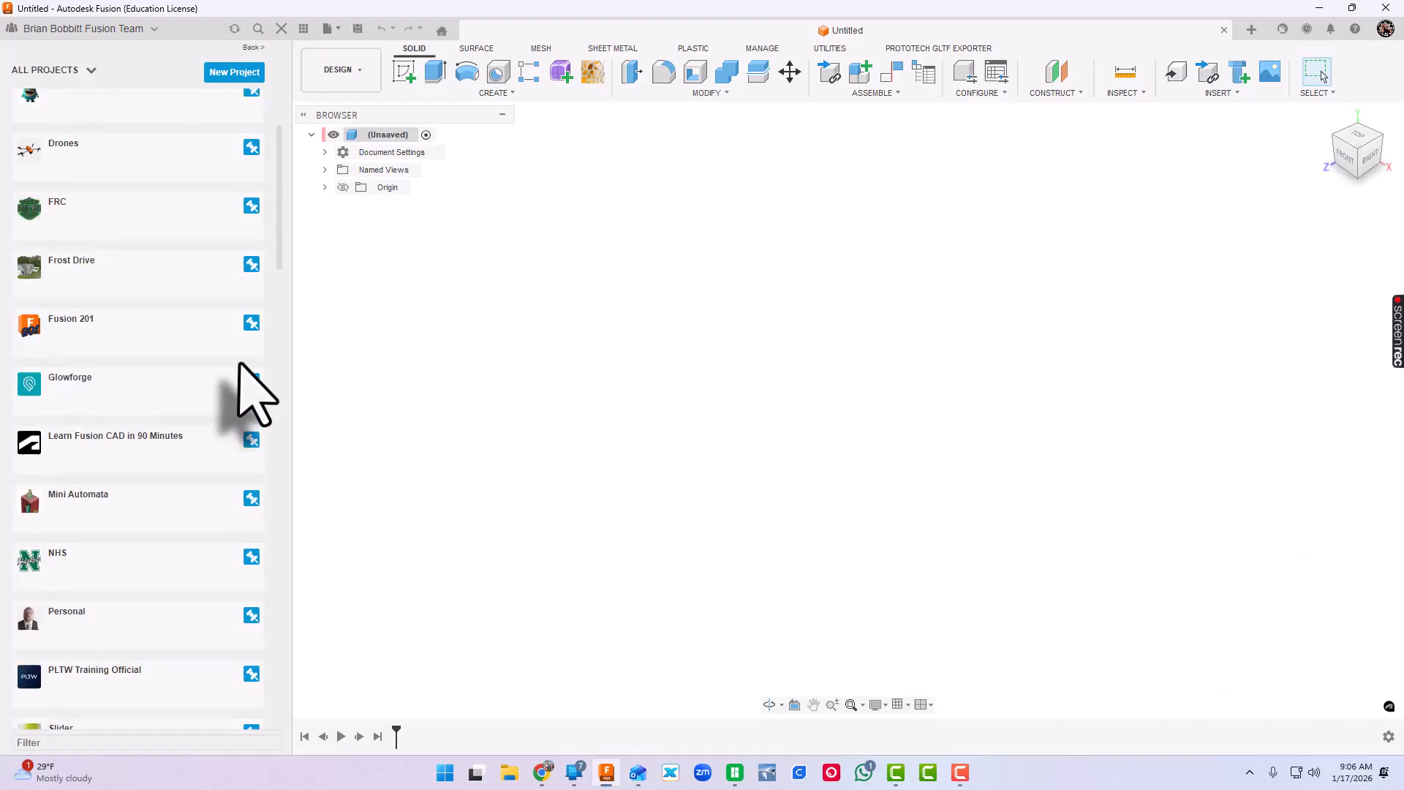
scroll("down", 3)
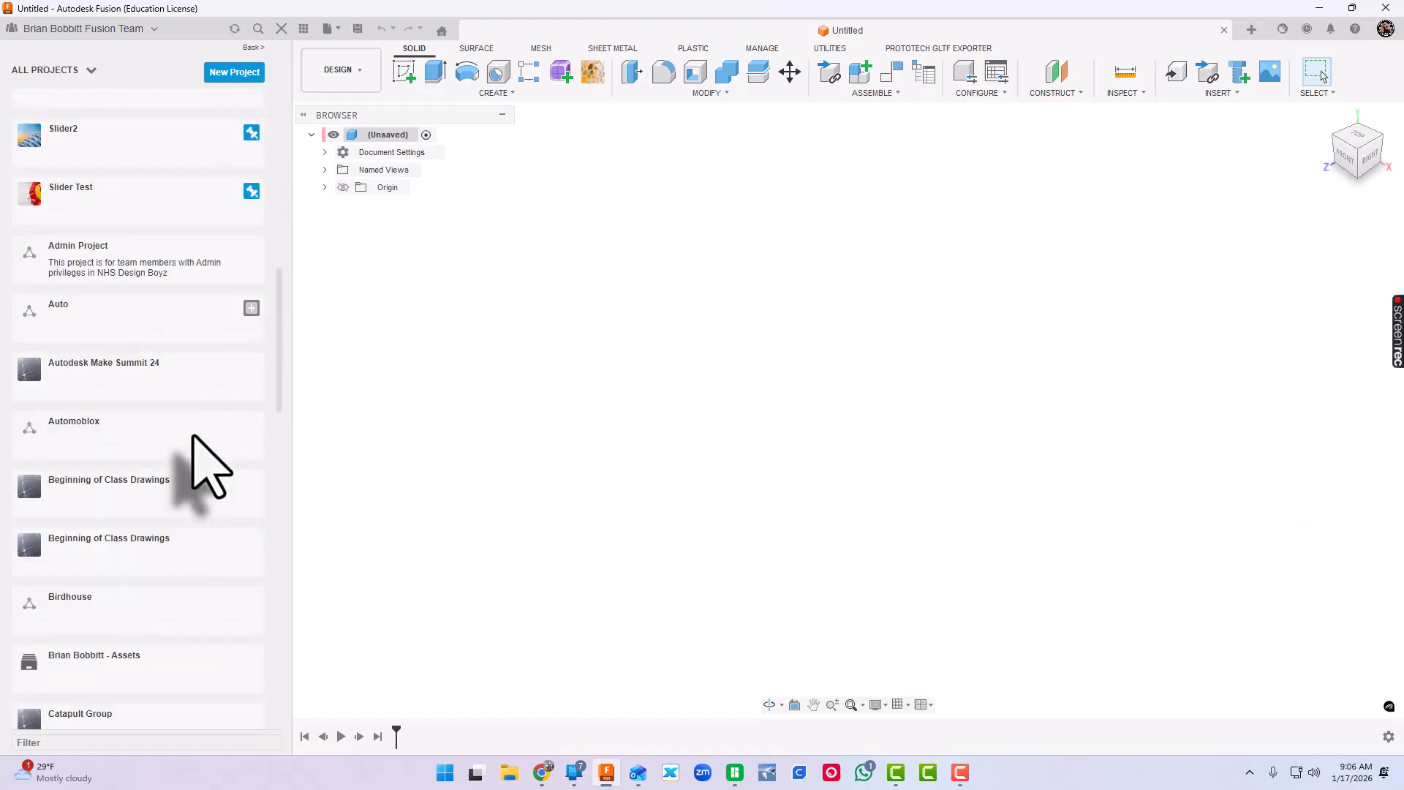
scroll("down", 3)
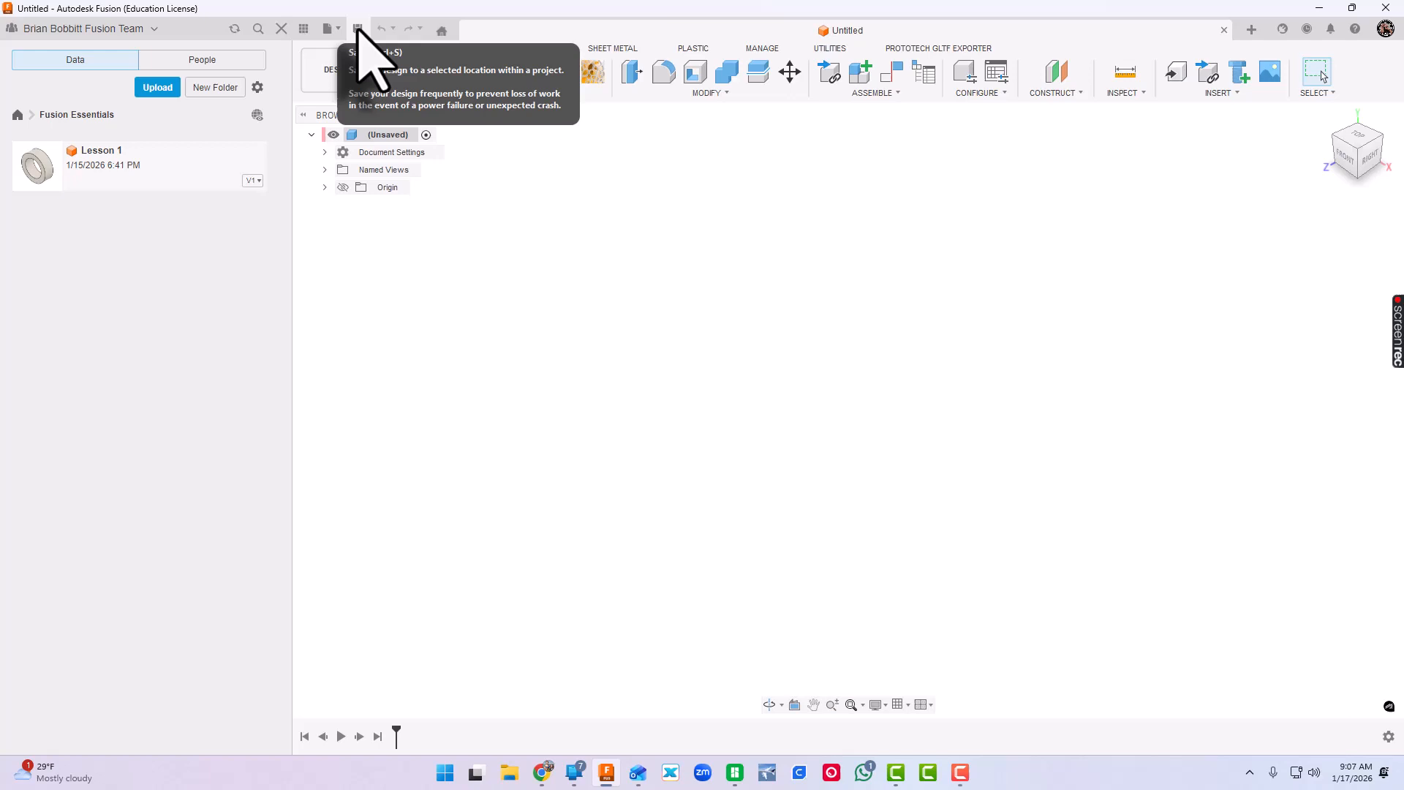
Save the design as 'Lesson 2 - Revolutions' in Fusion Essentials.
left_click(356, 28)
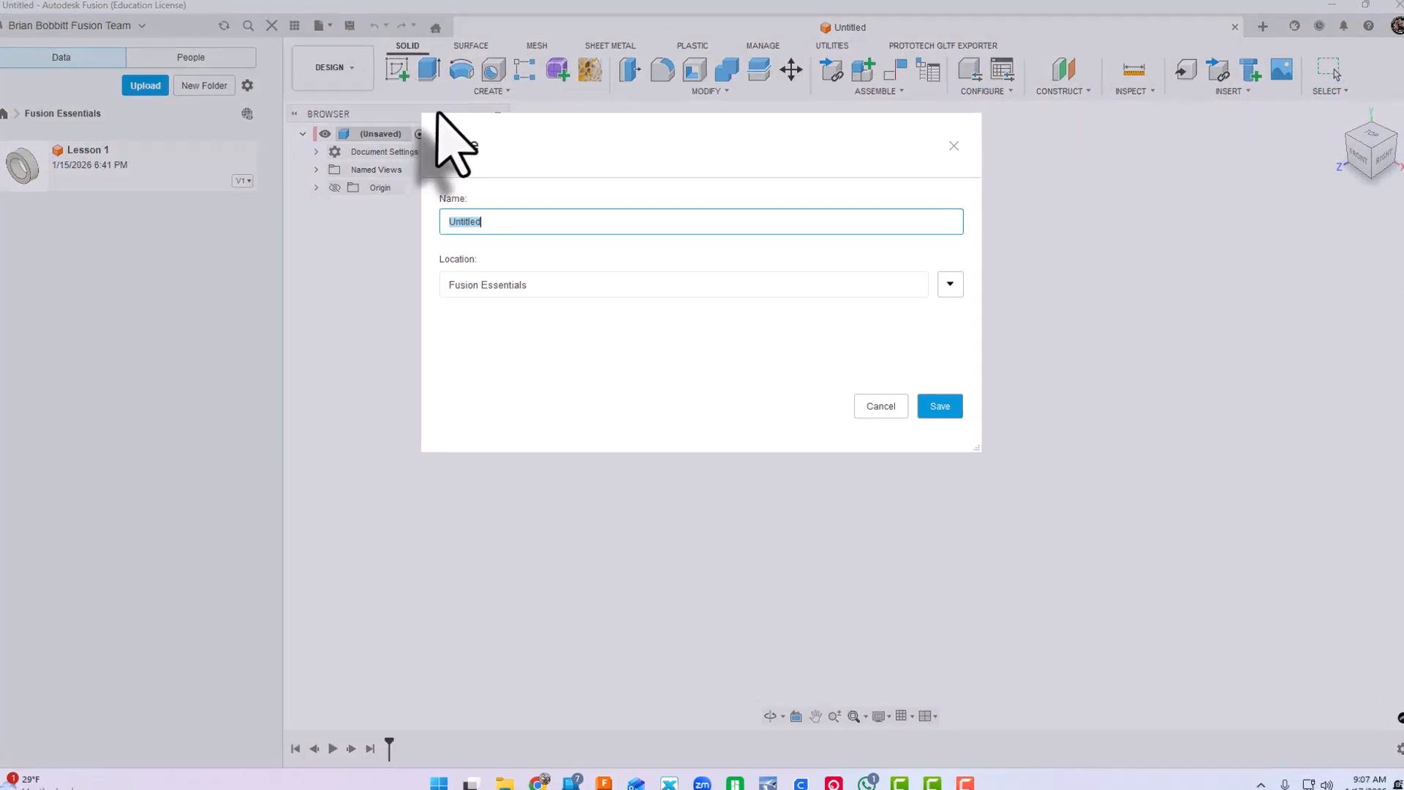
type("Lesson 2 - Revolutio")
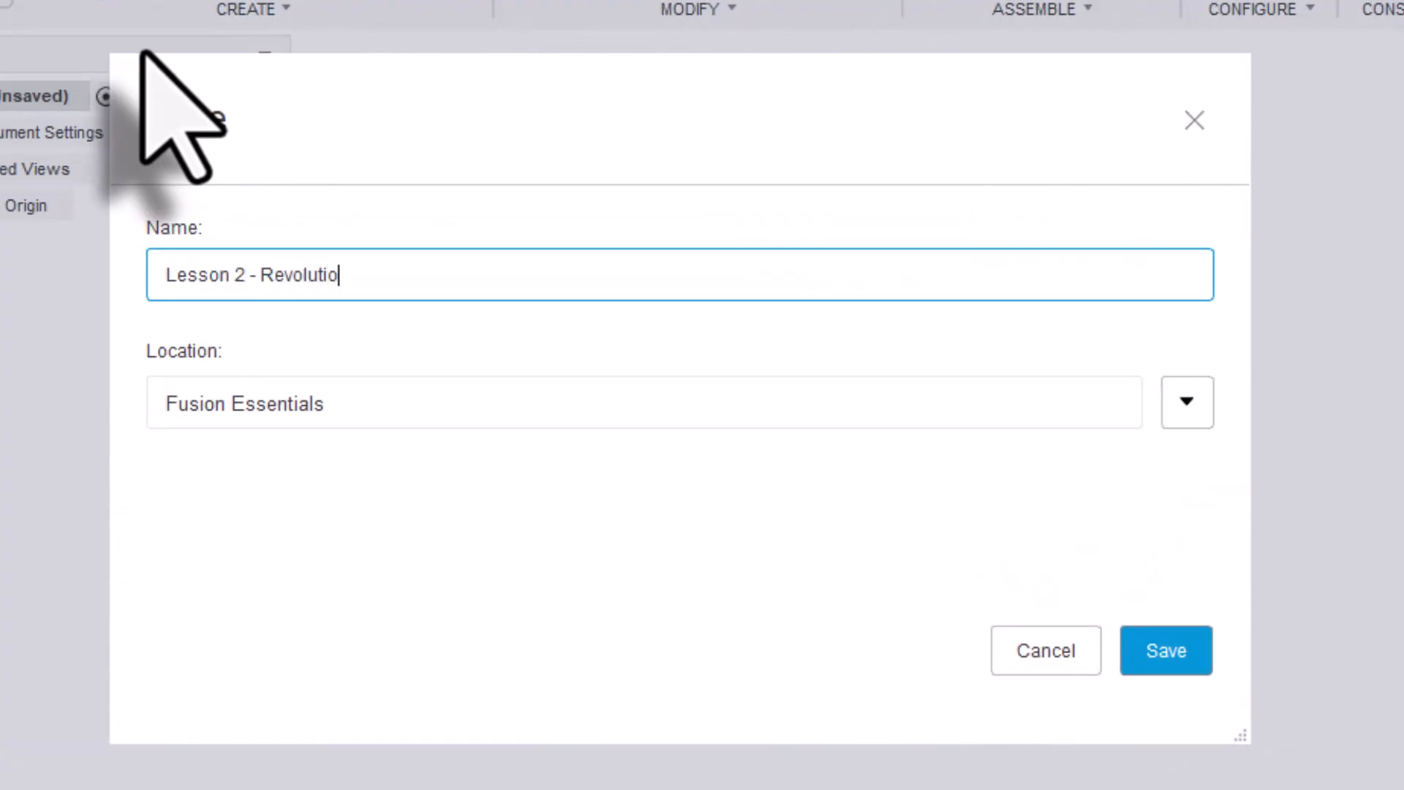
type("ns")
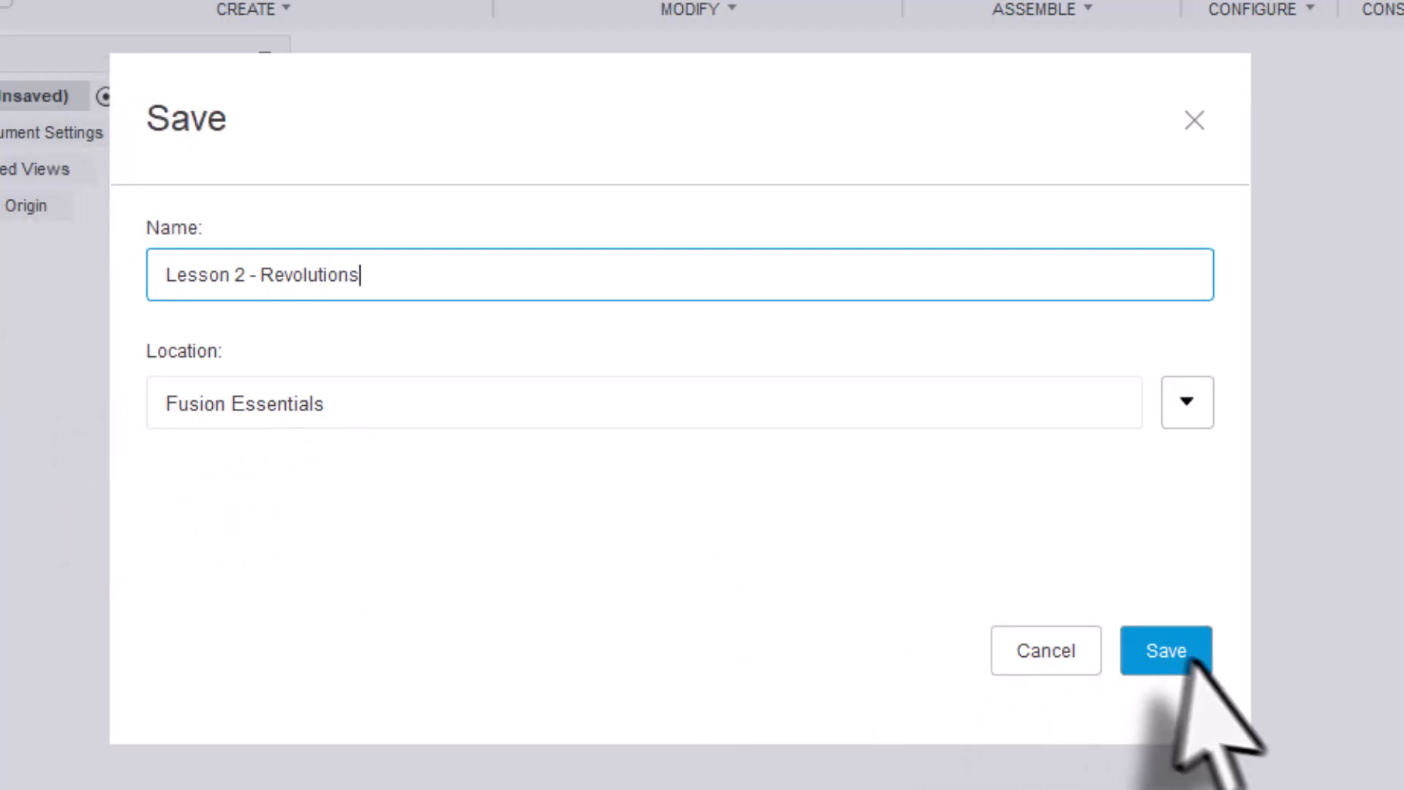
left_click(1165, 650)
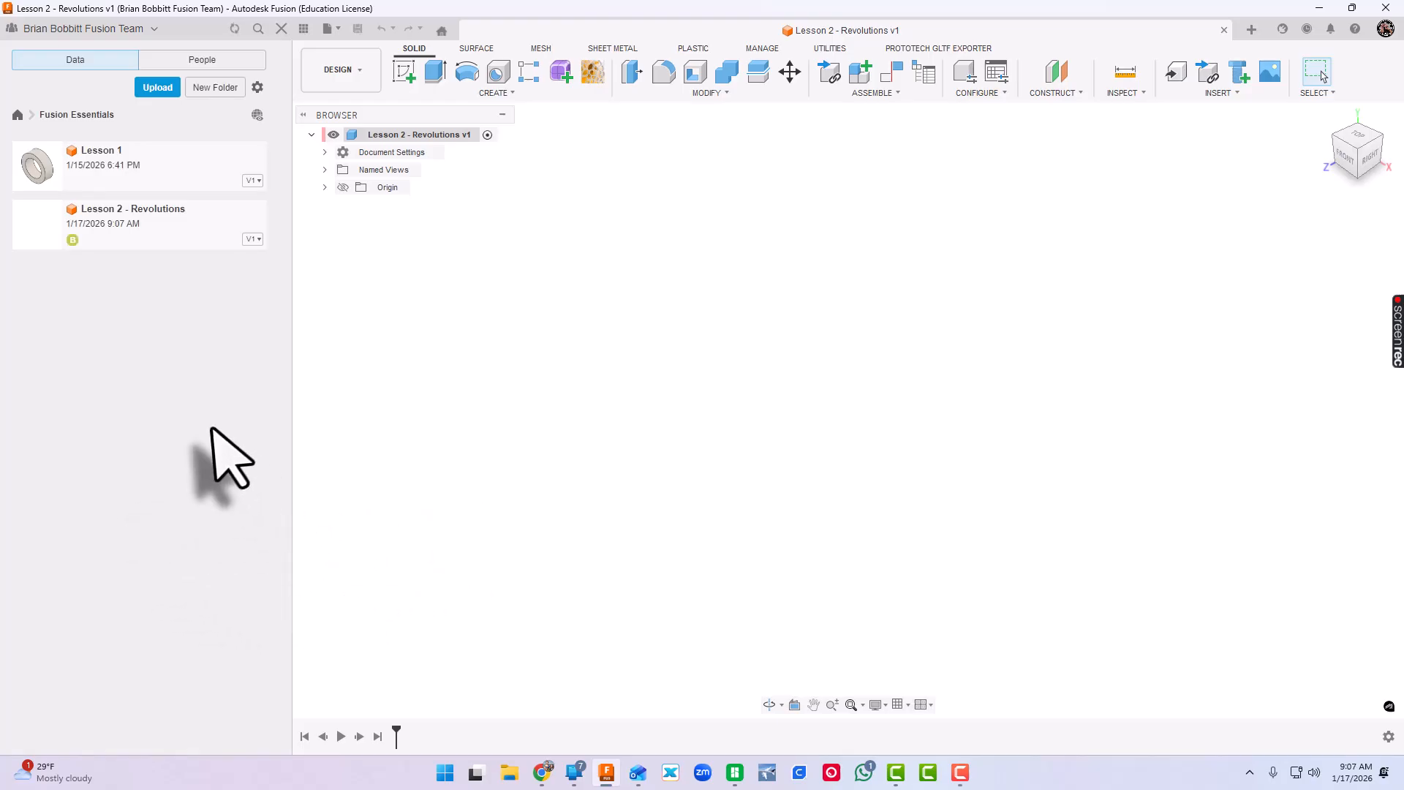
mouse_move(303, 28)
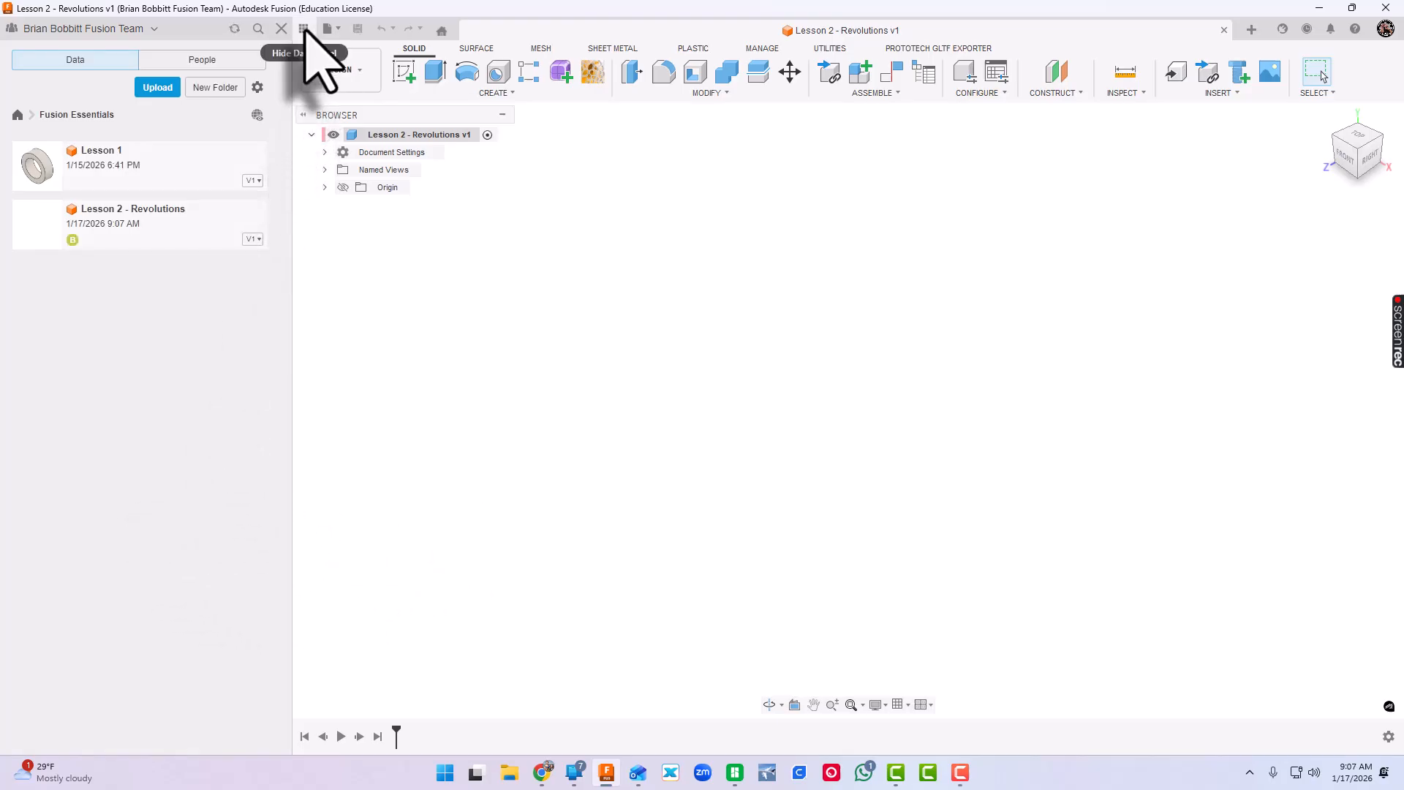
Hide the data panel and start a new sketch on the front plane.
left_click(303, 29)
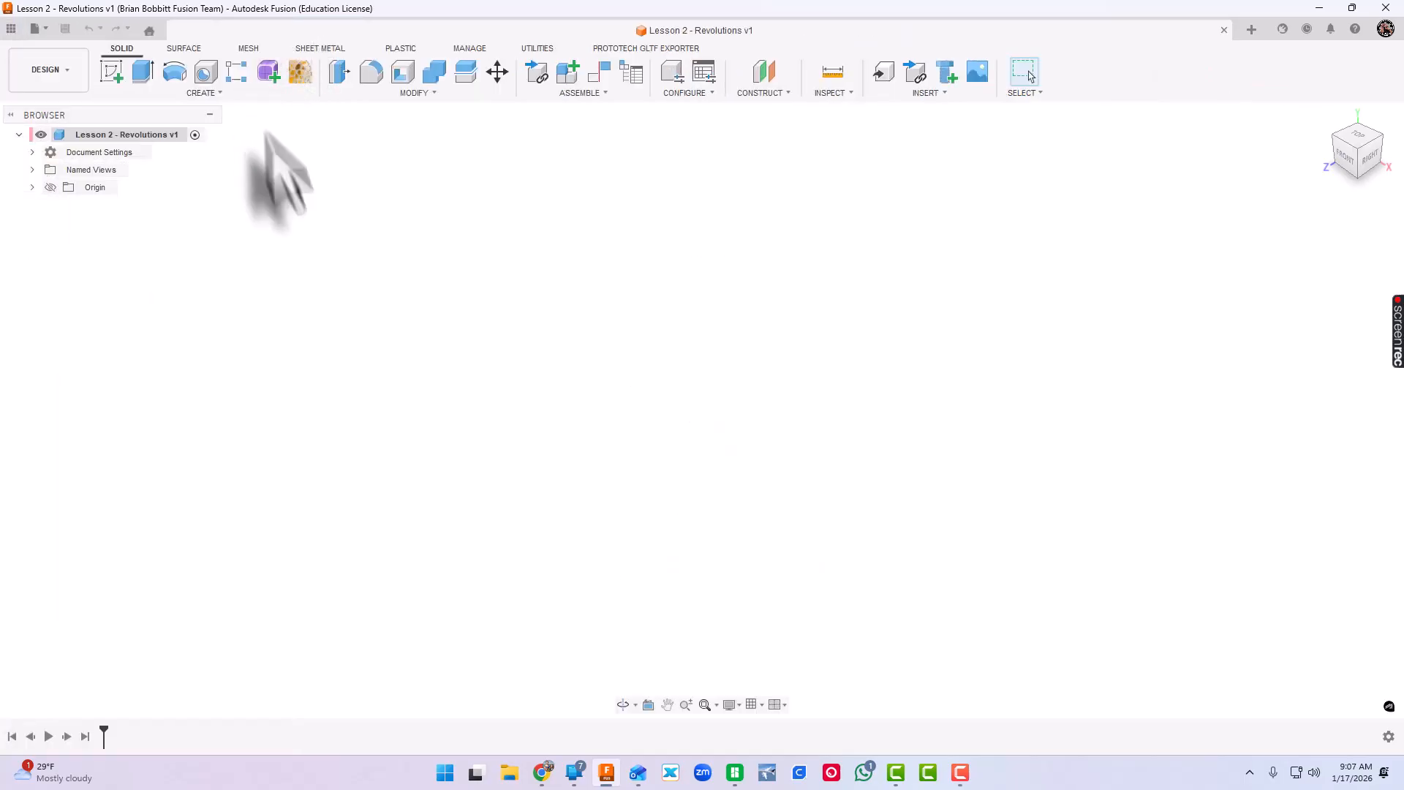
left_click(112, 72)
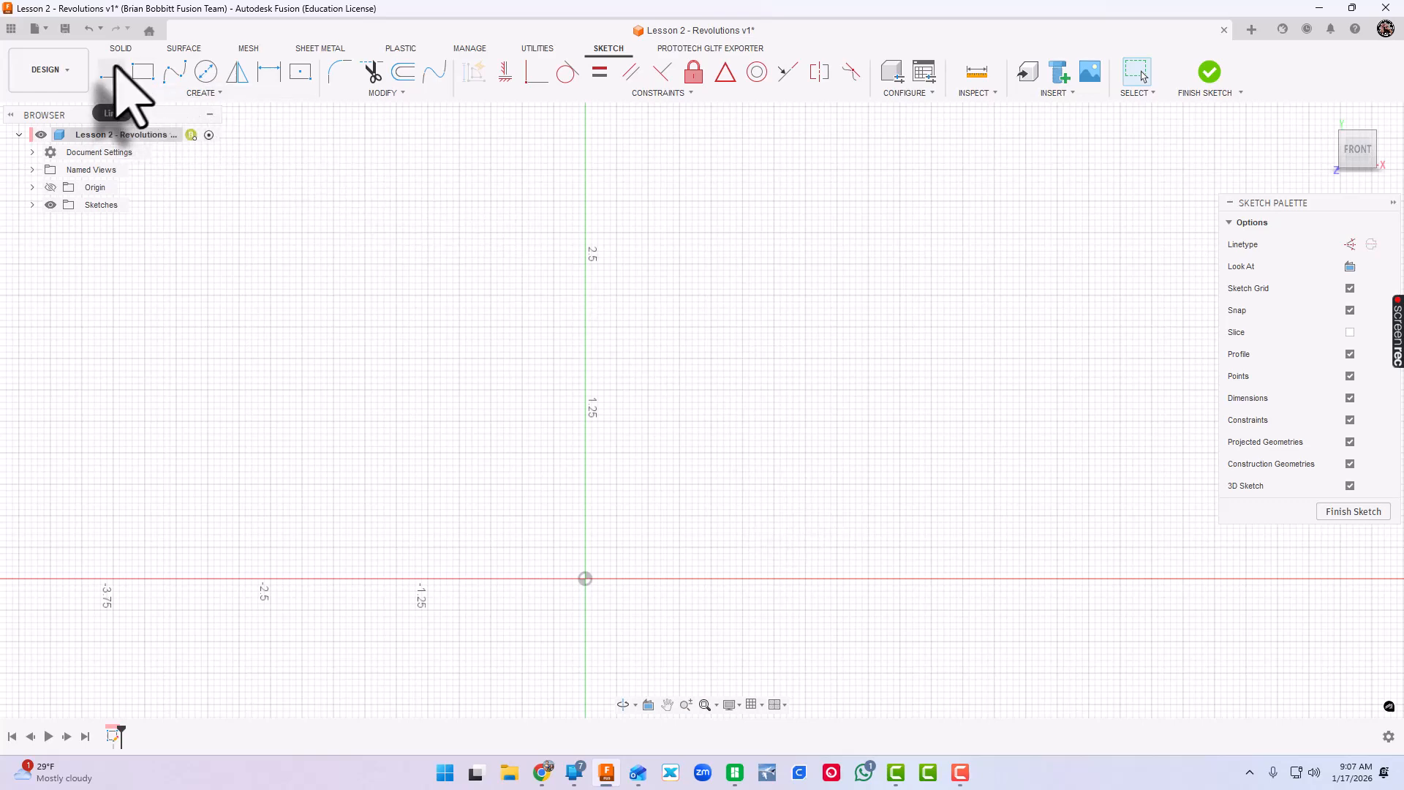
mouse_move(112, 72)
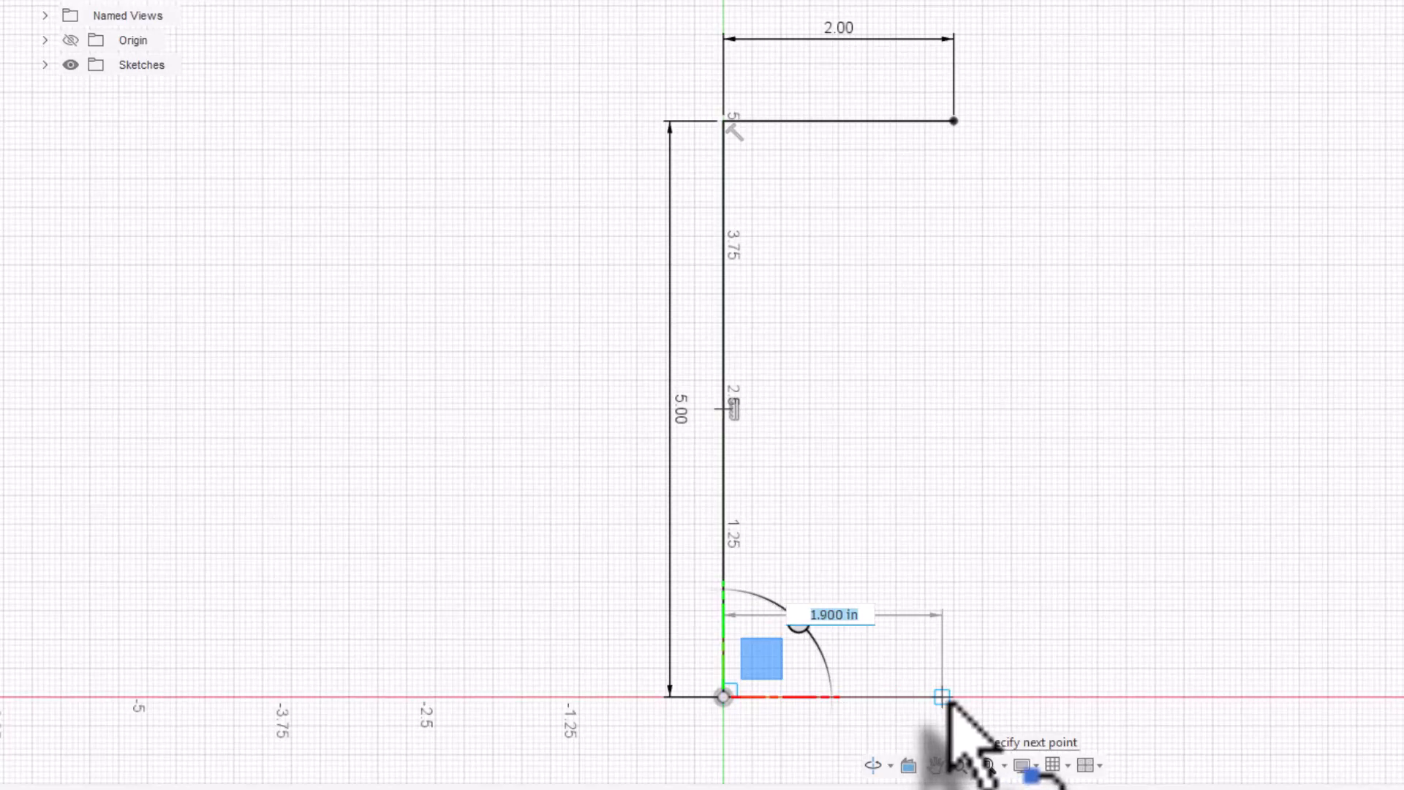
Enter 1.00 as the base segment length while drawing the foot.
type("1")
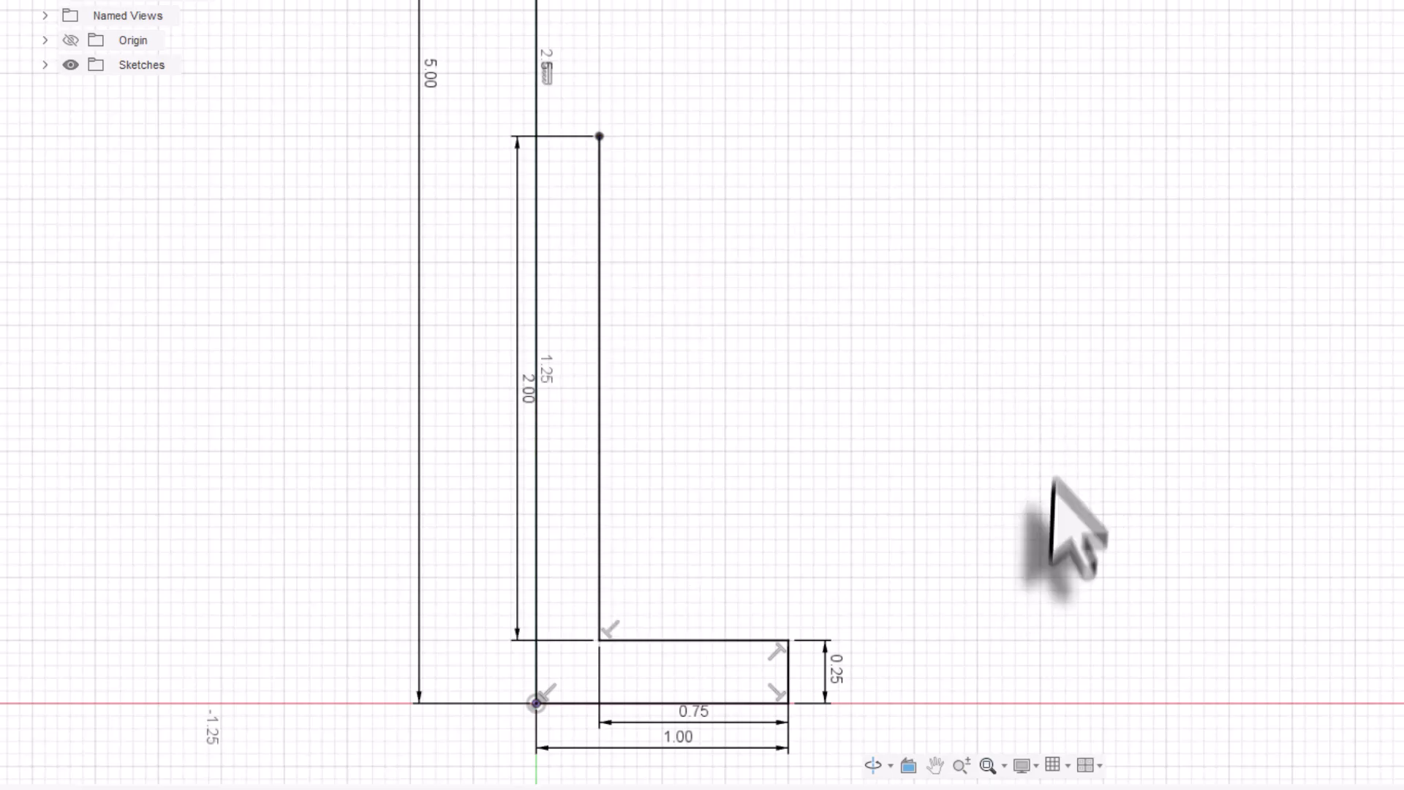
mouse_move(434, 53)
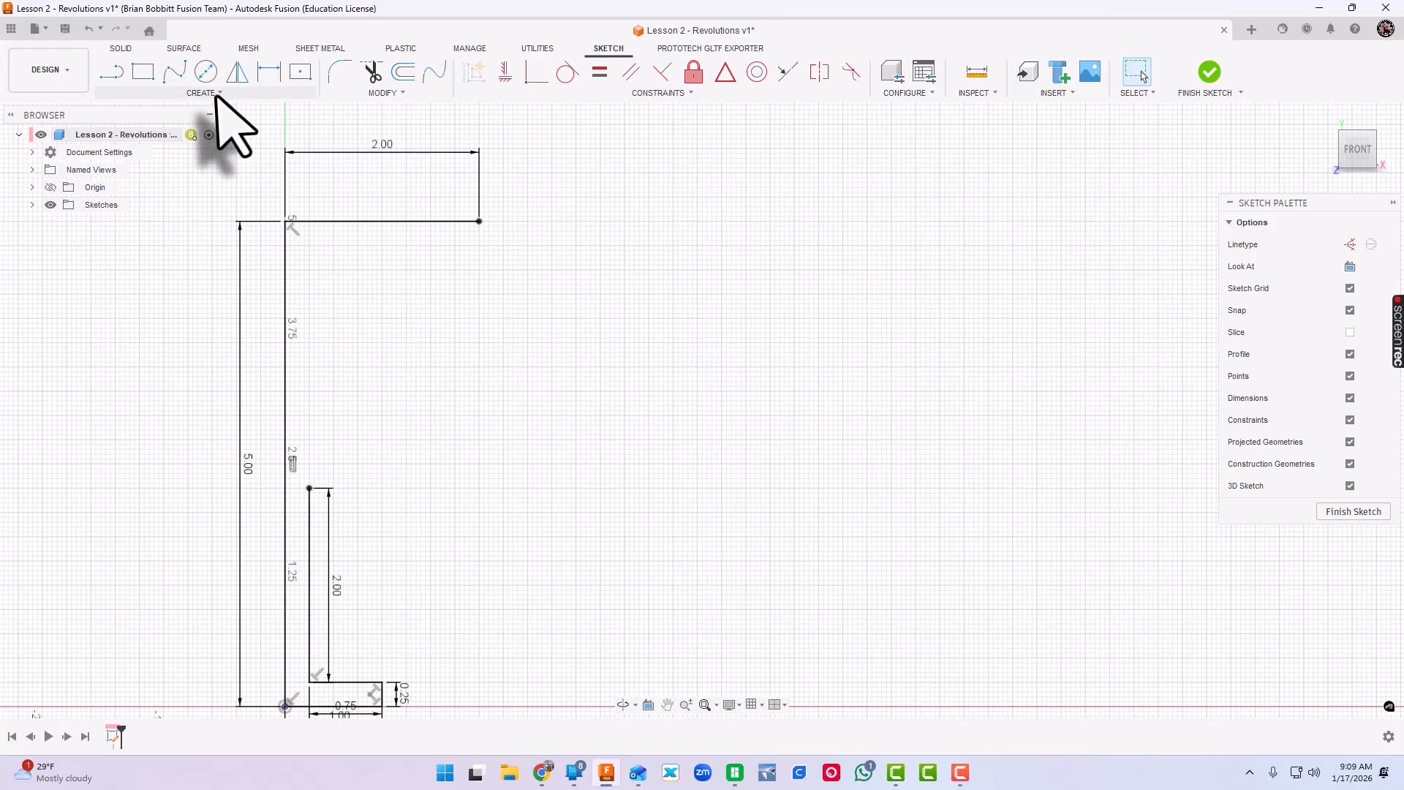
Select the 3-Point Arc tool from the Create arc options.
left_click(201, 92)
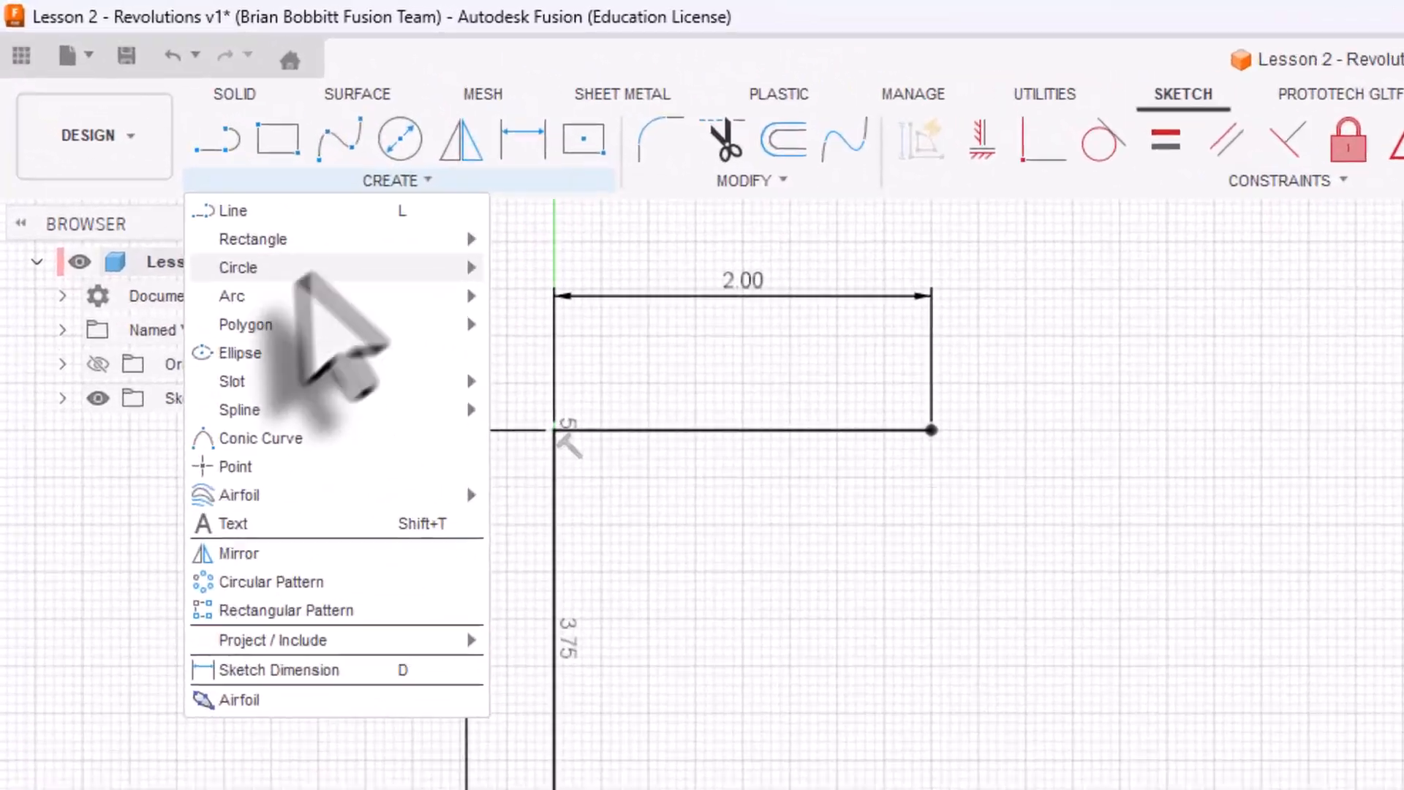
mouse_move(231, 296)
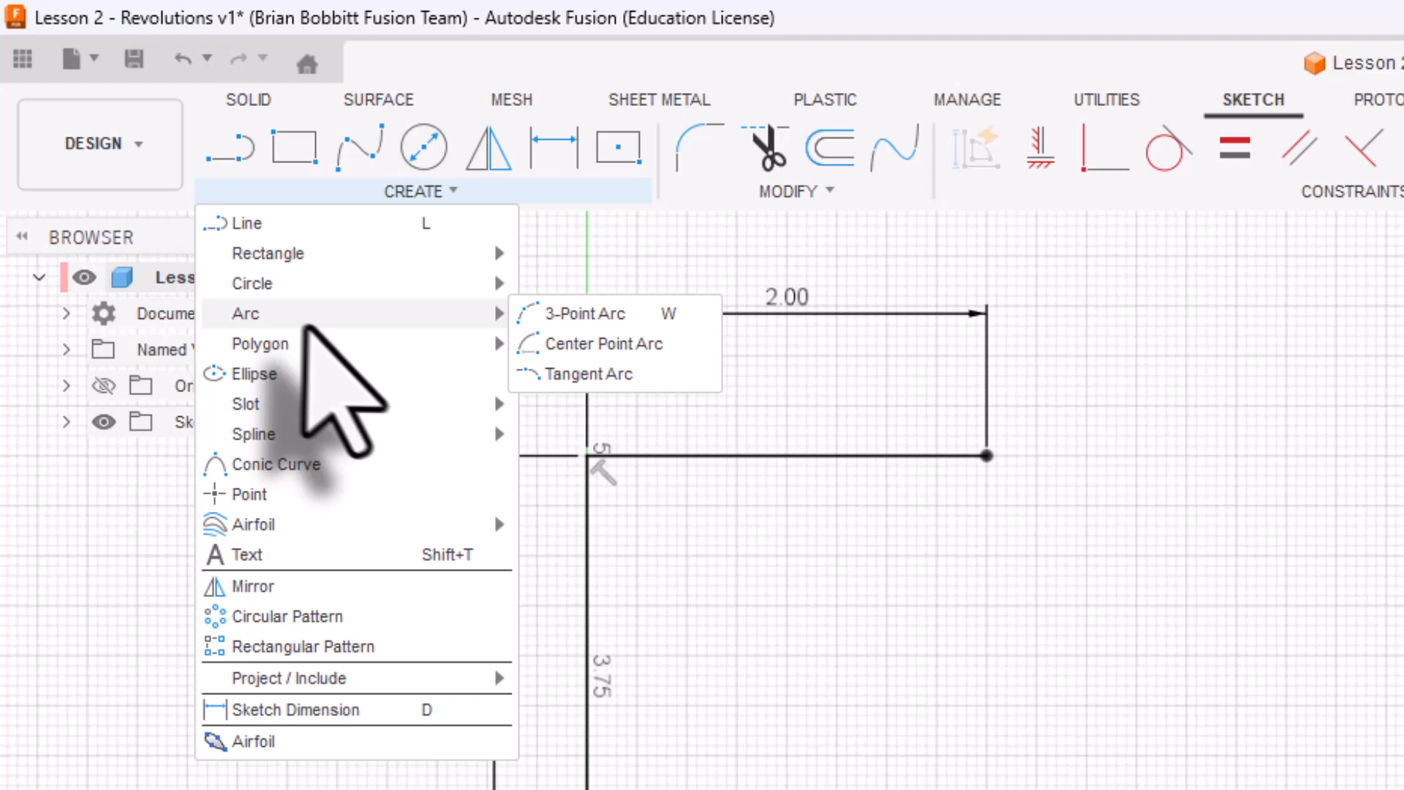
mouse_move(580, 314)
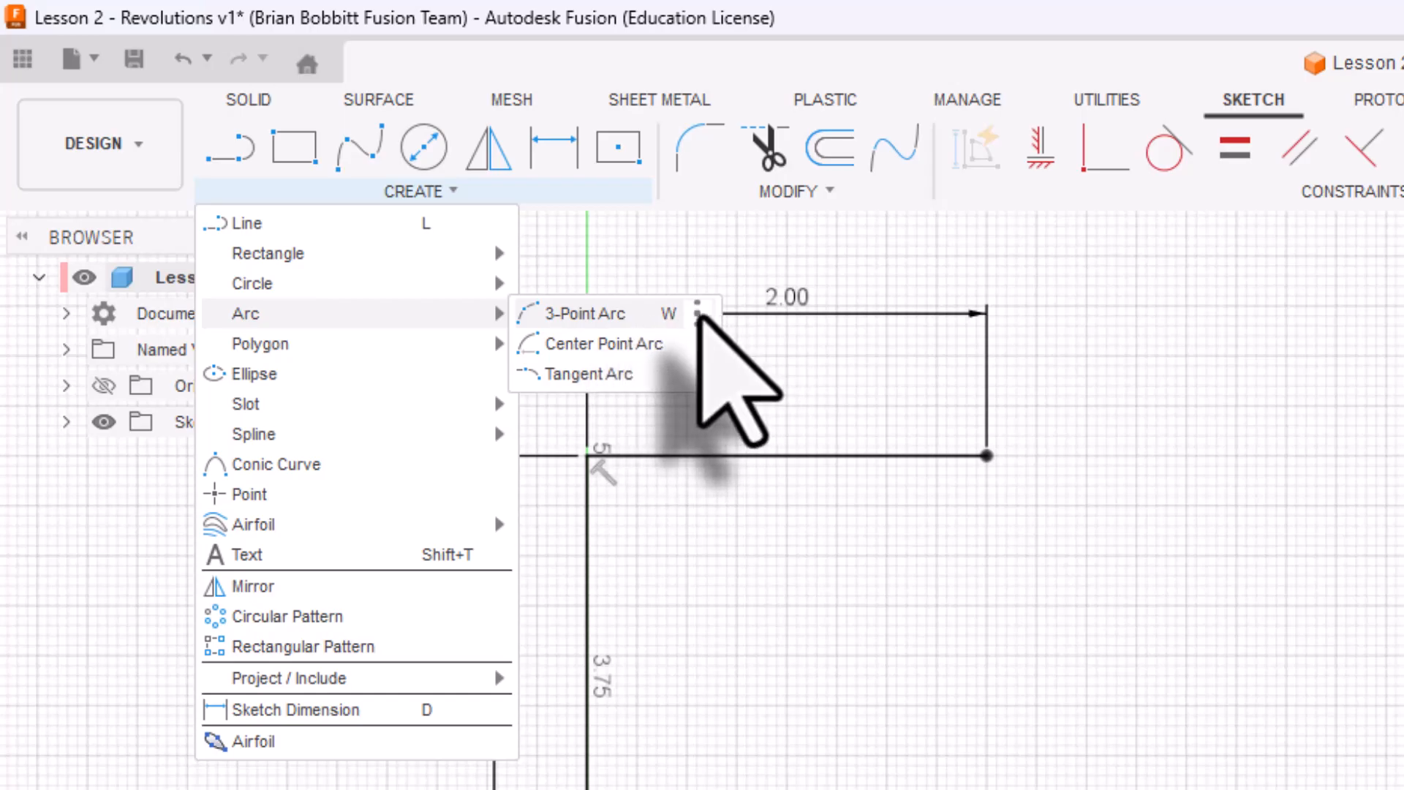
left_click(699, 312)
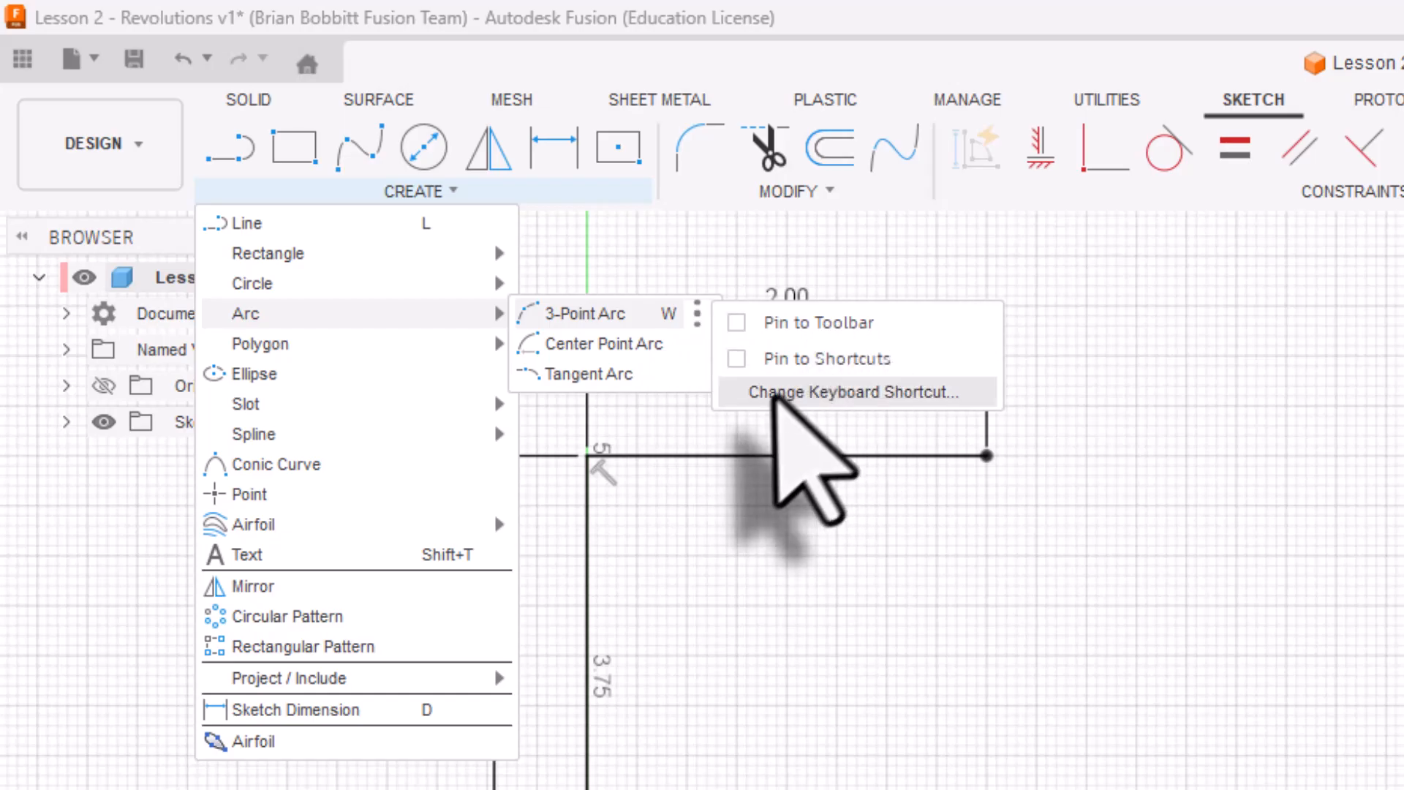
mouse_move(797, 465)
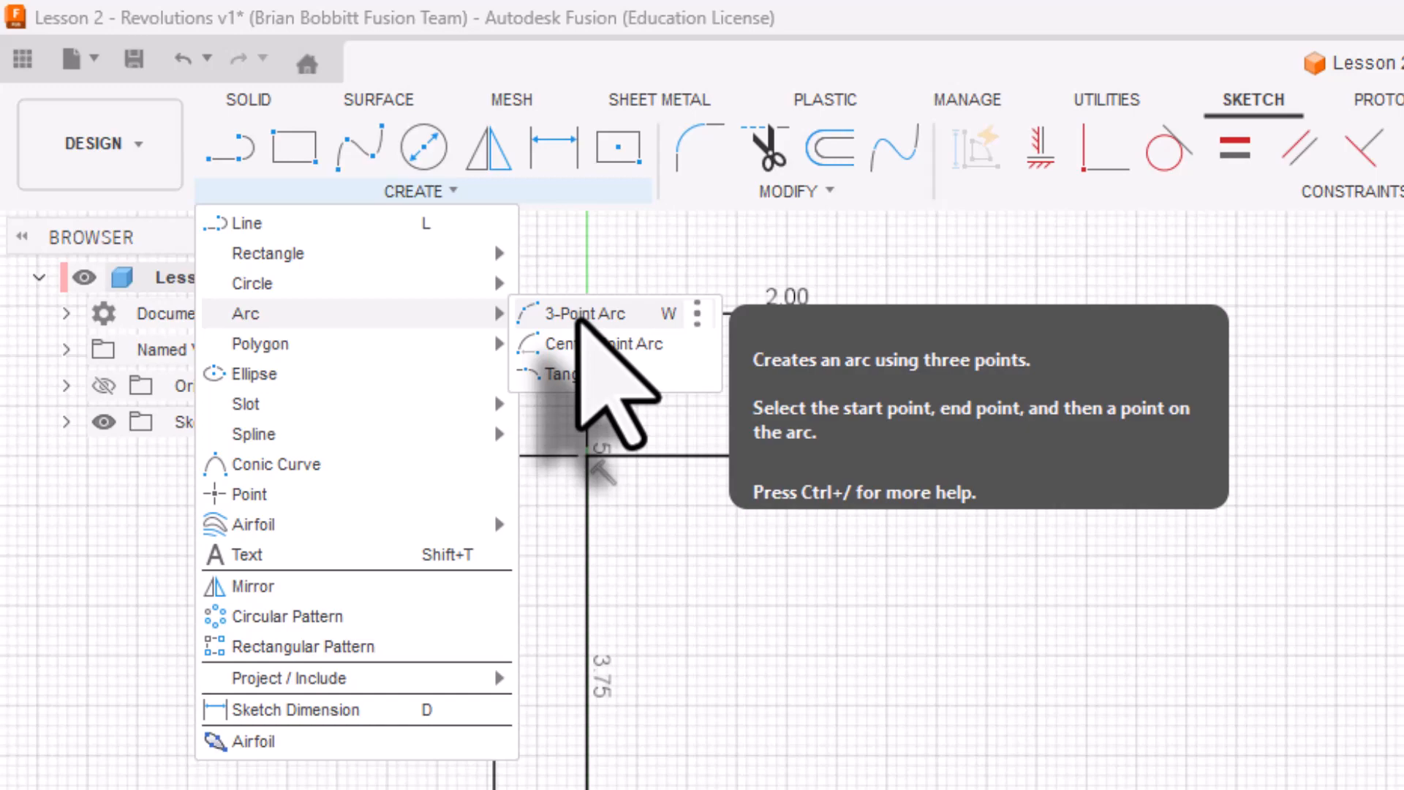
left_click(583, 313)
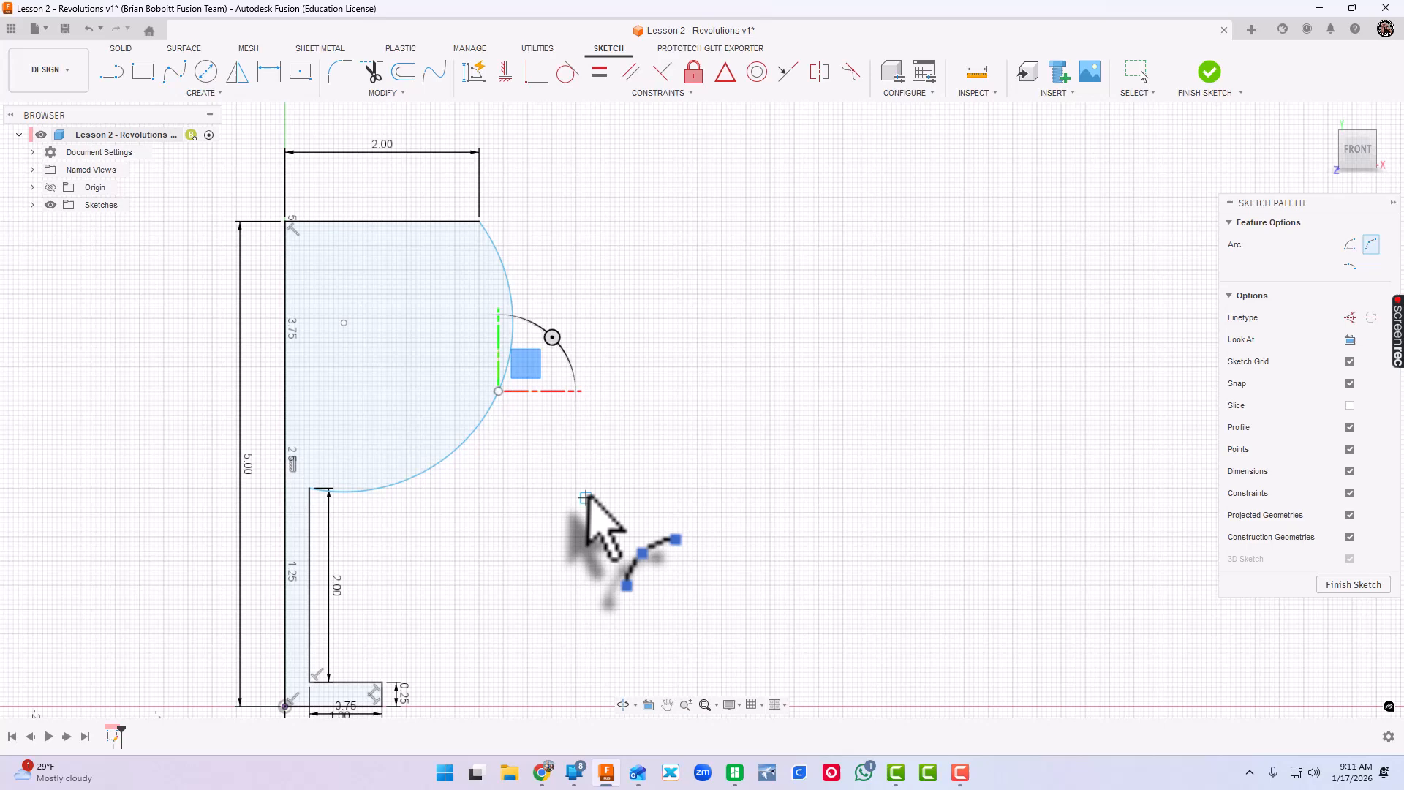
mouse_move(685, 304)
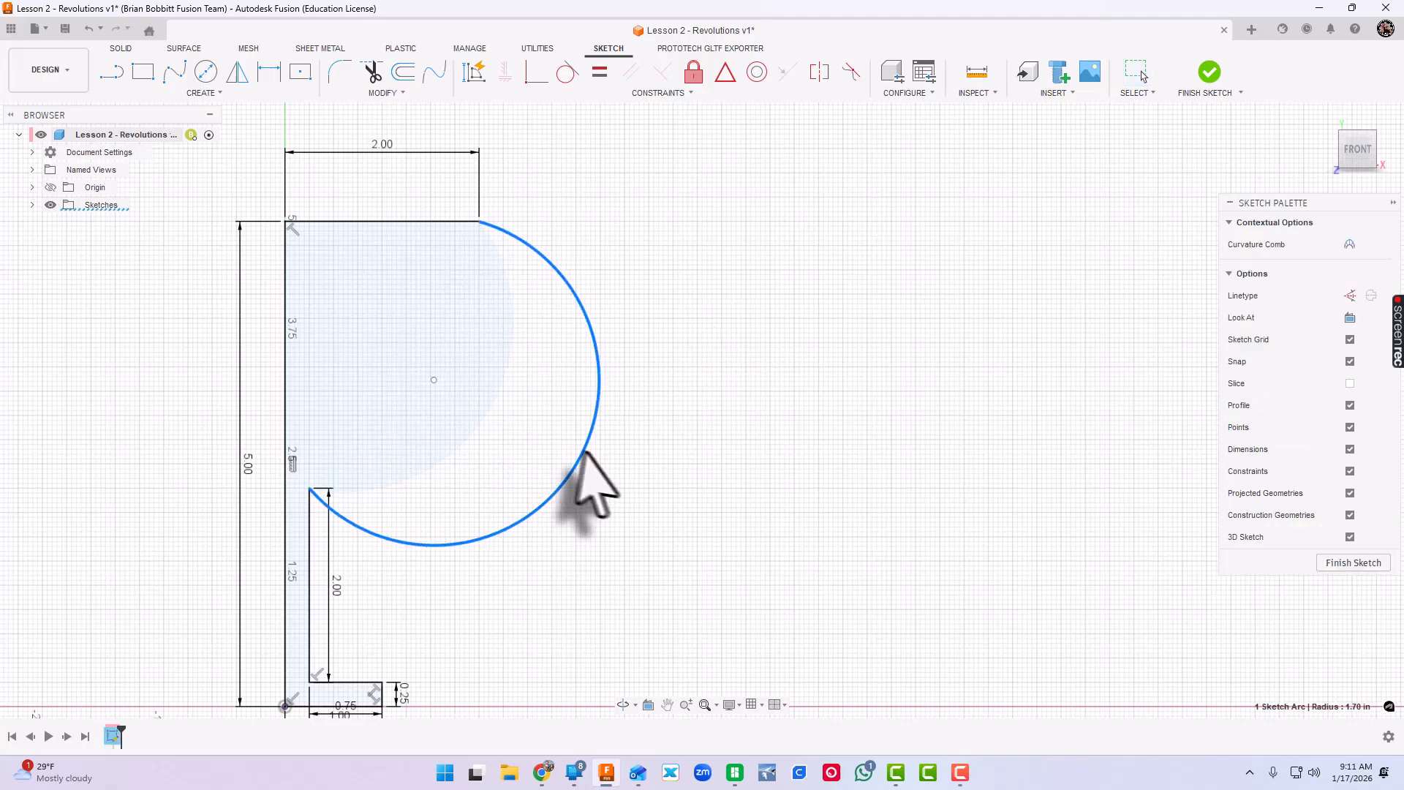
Pull the arc inward and dimension its radius to 3.00.
left_click_drag(591, 488, 466, 448)
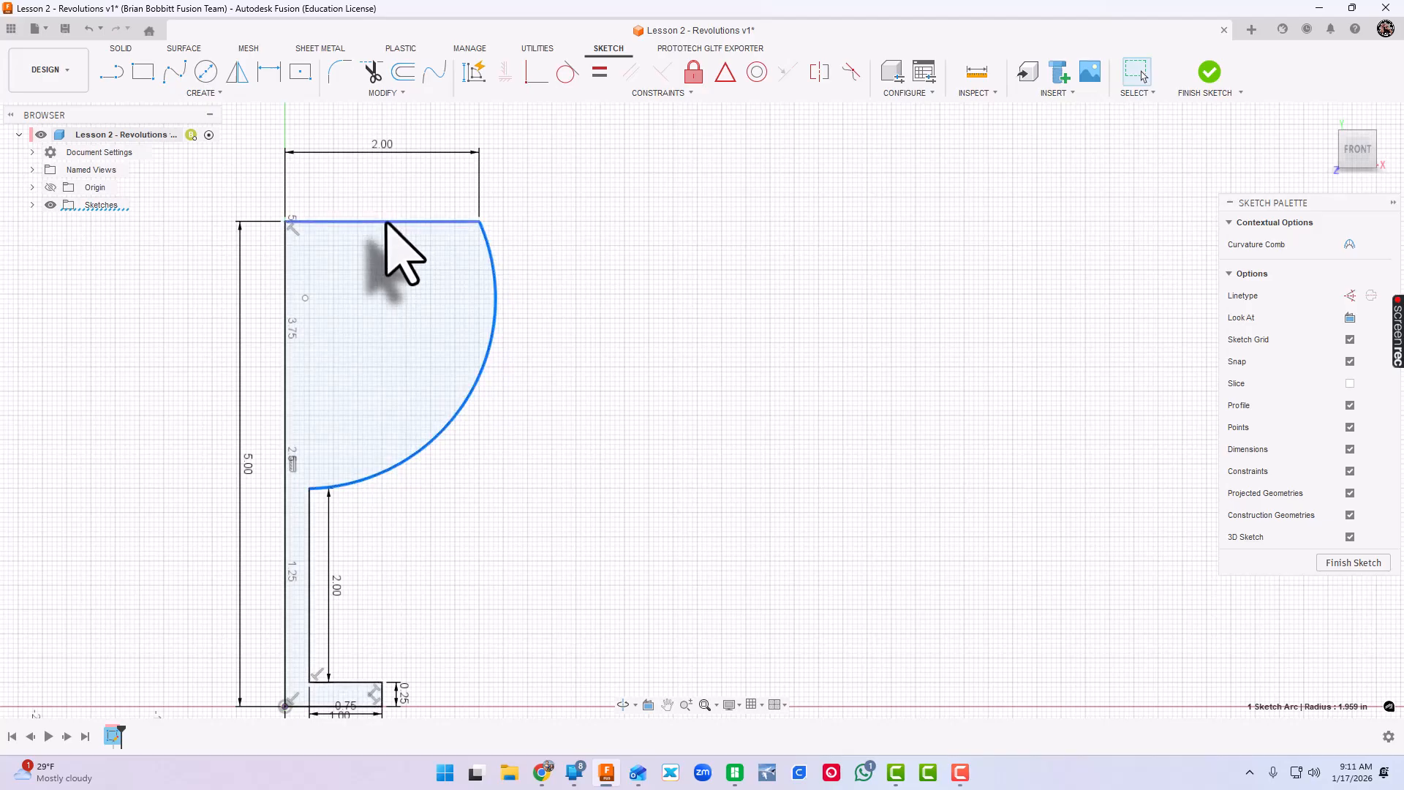
left_click(385, 222)
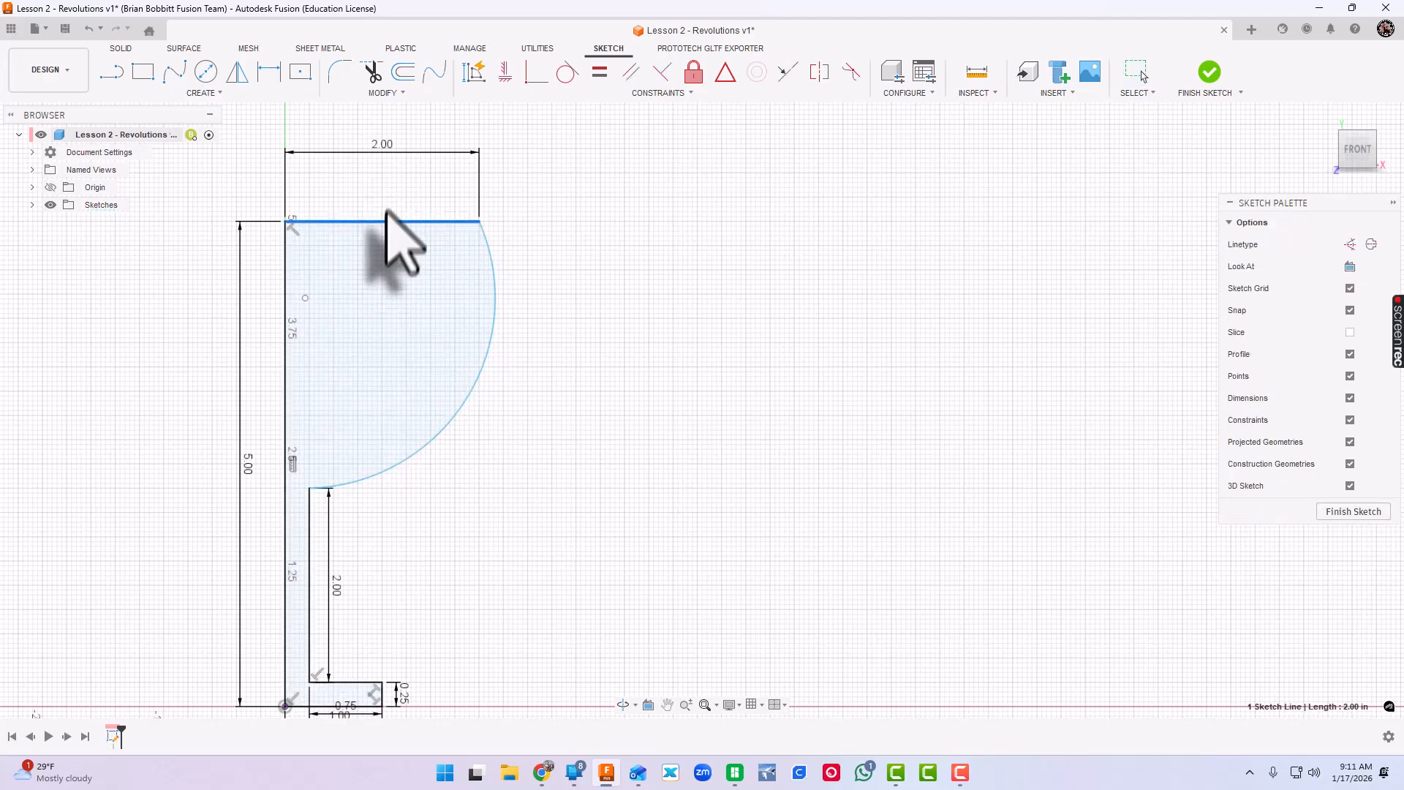
mouse_move(618, 349)
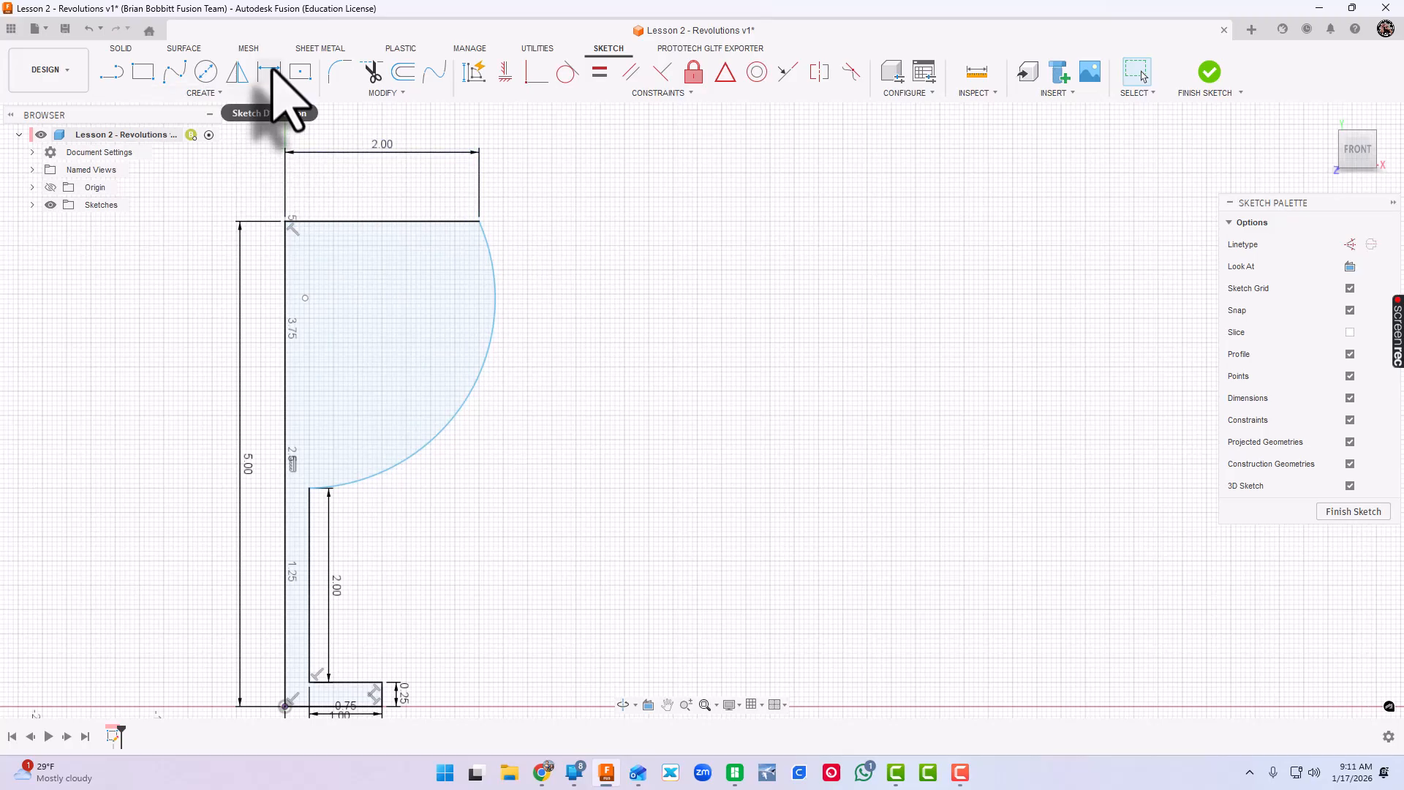
mouse_move(271, 71)
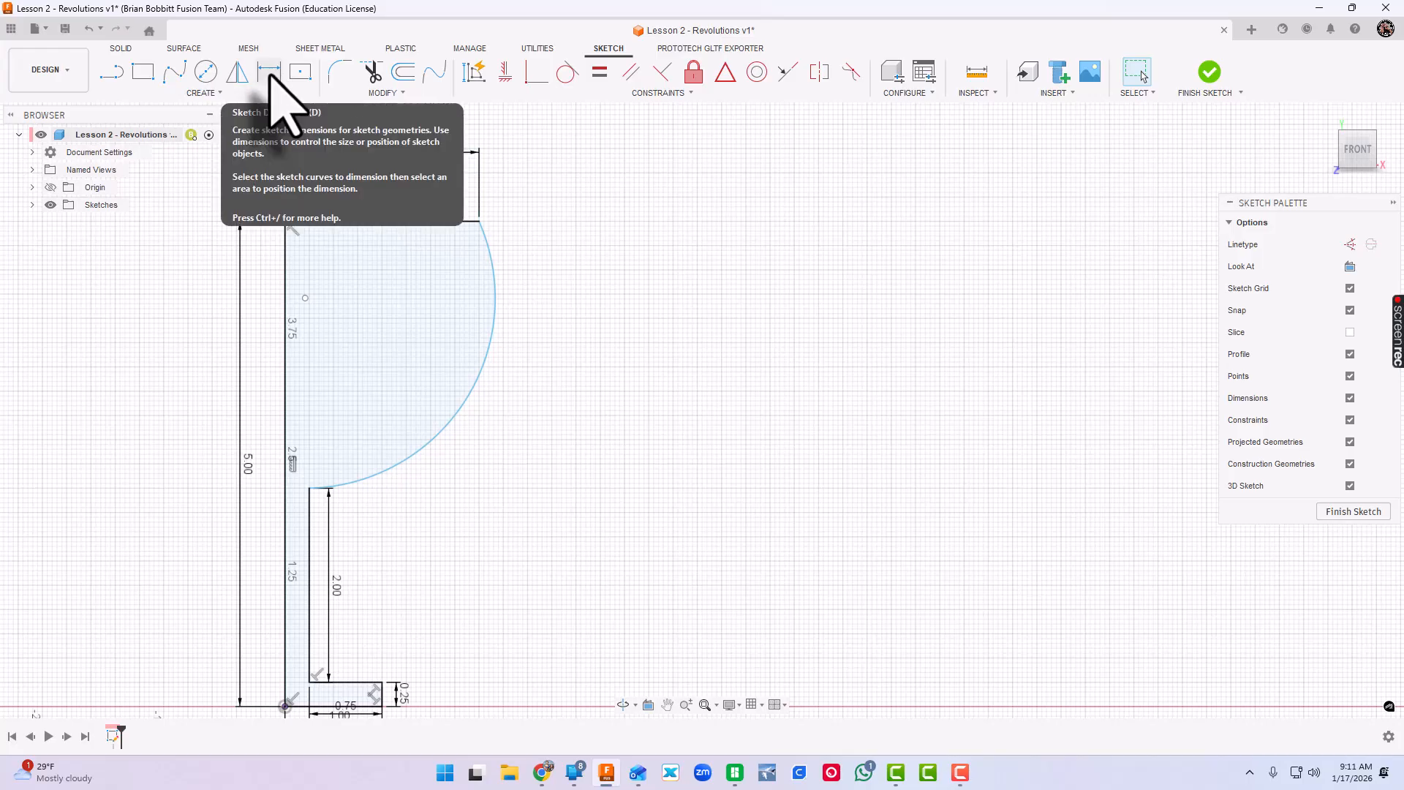
left_click(268, 72)
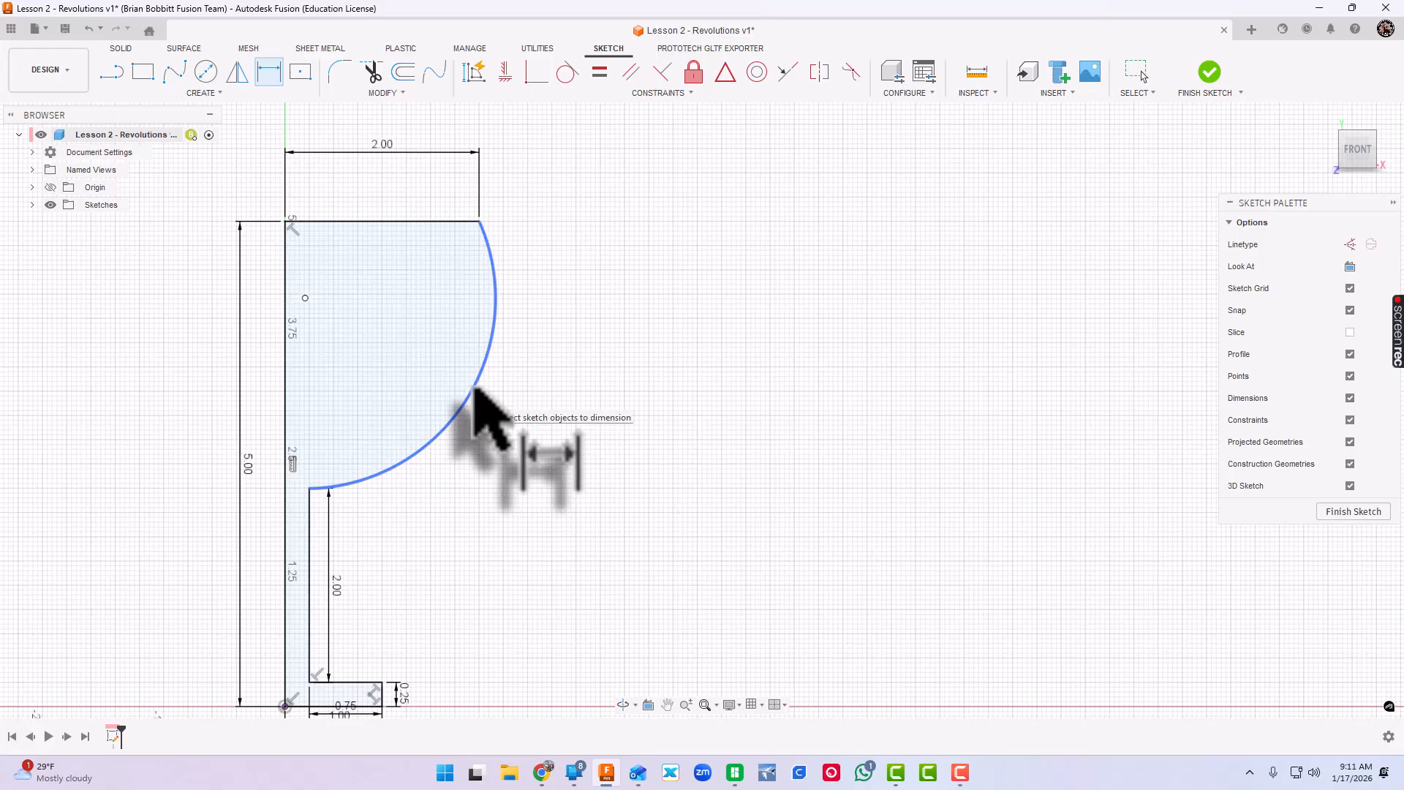
left_click(474, 399)
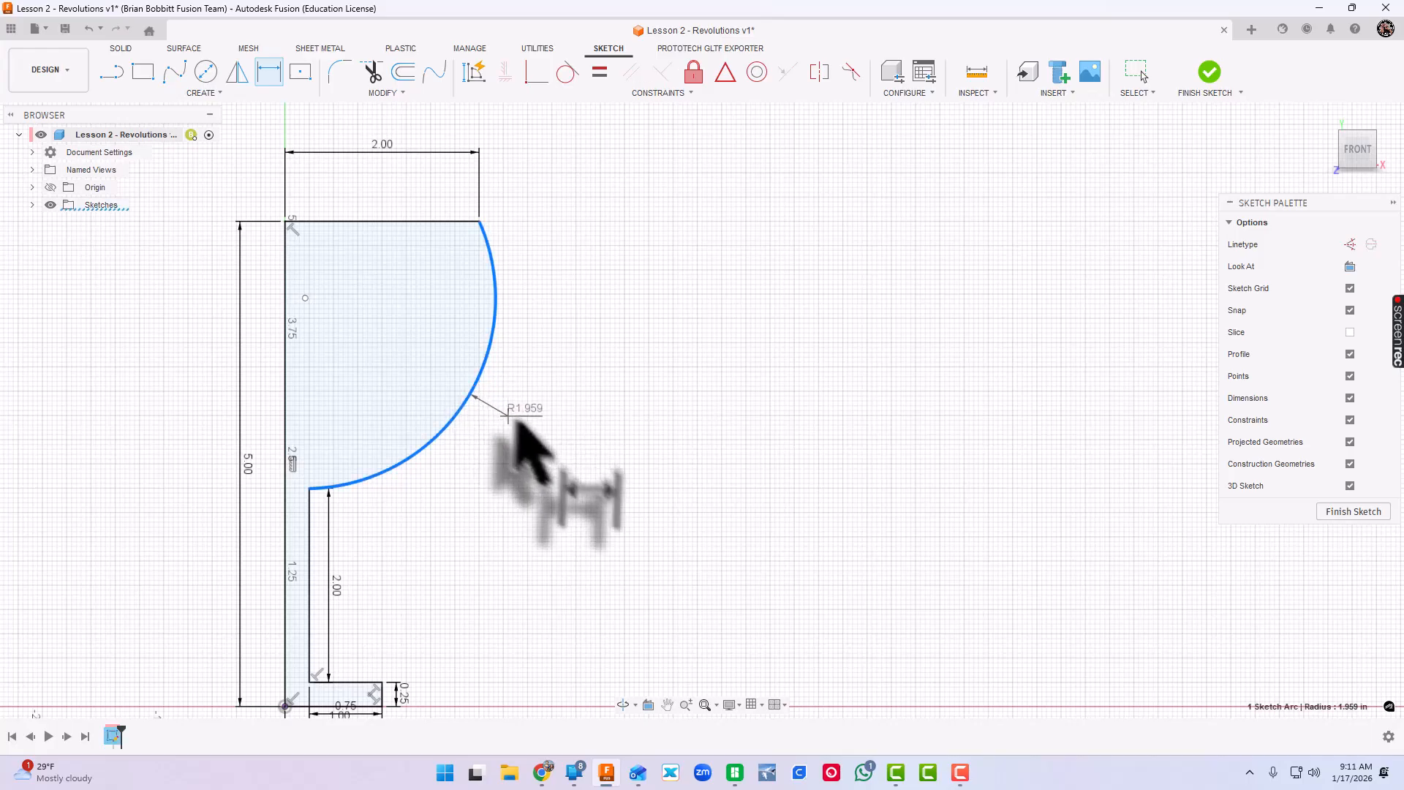
double_click(524, 407)
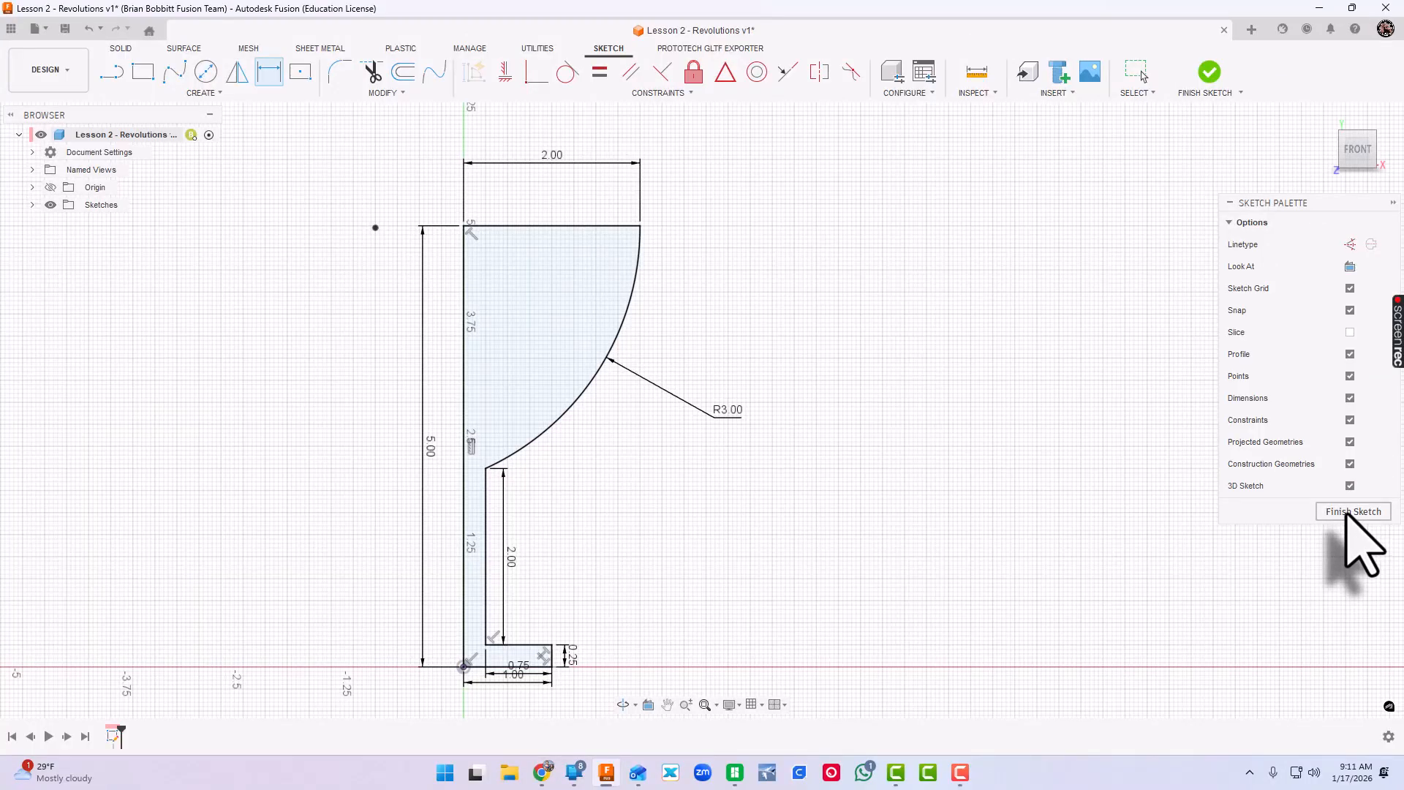
Finish the sketch and revolve the profile 360 degrees about its left edge.
left_click(1353, 511)
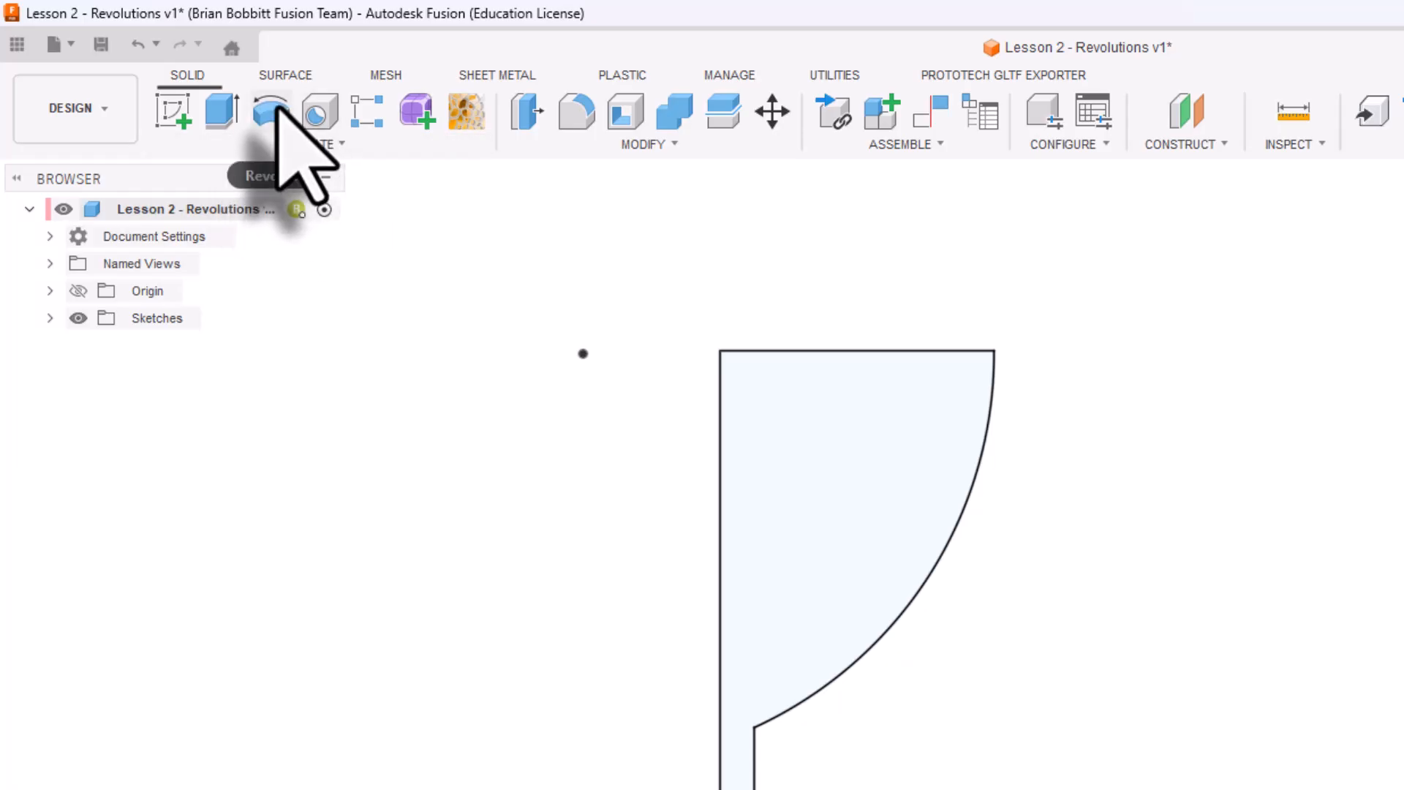
left_click(314, 143)
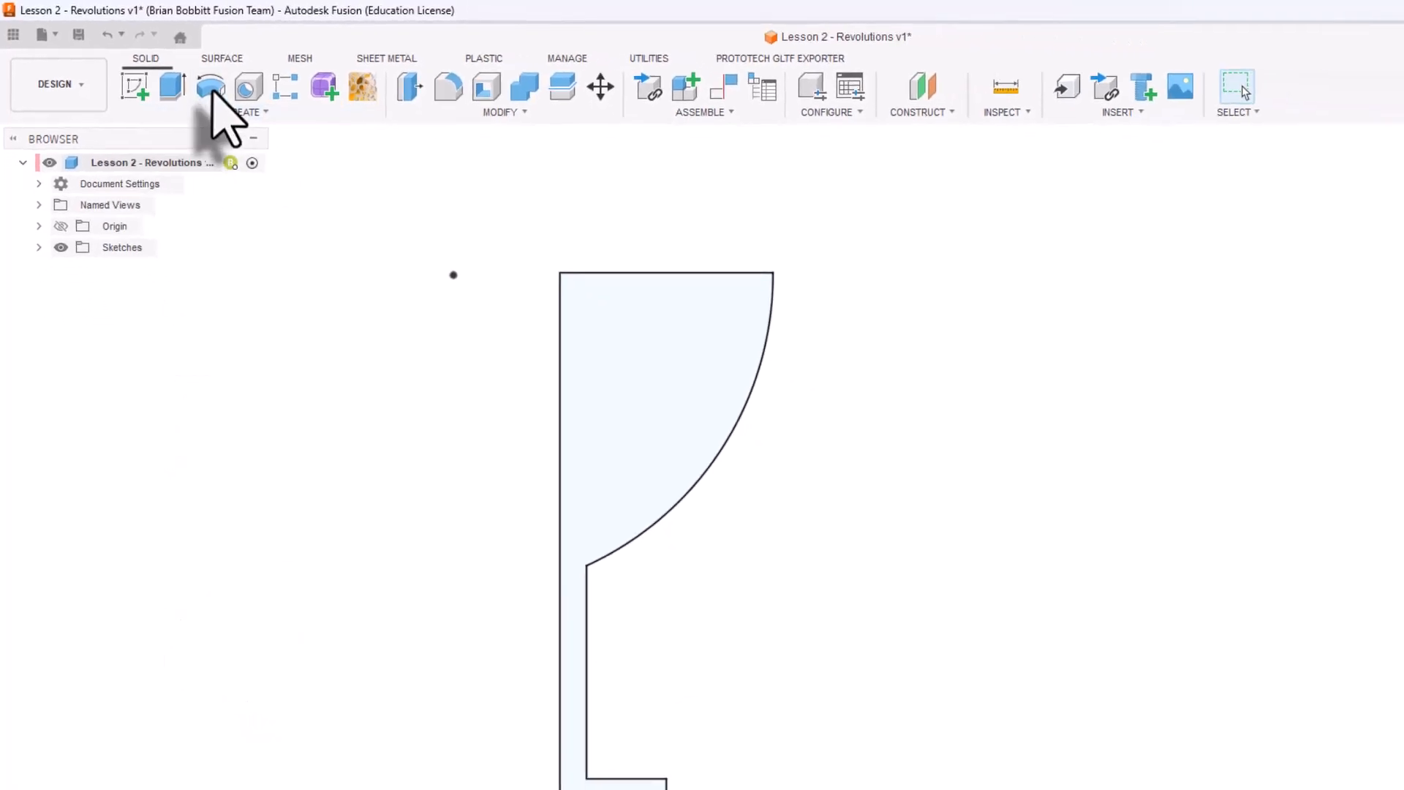
left_click(209, 87)
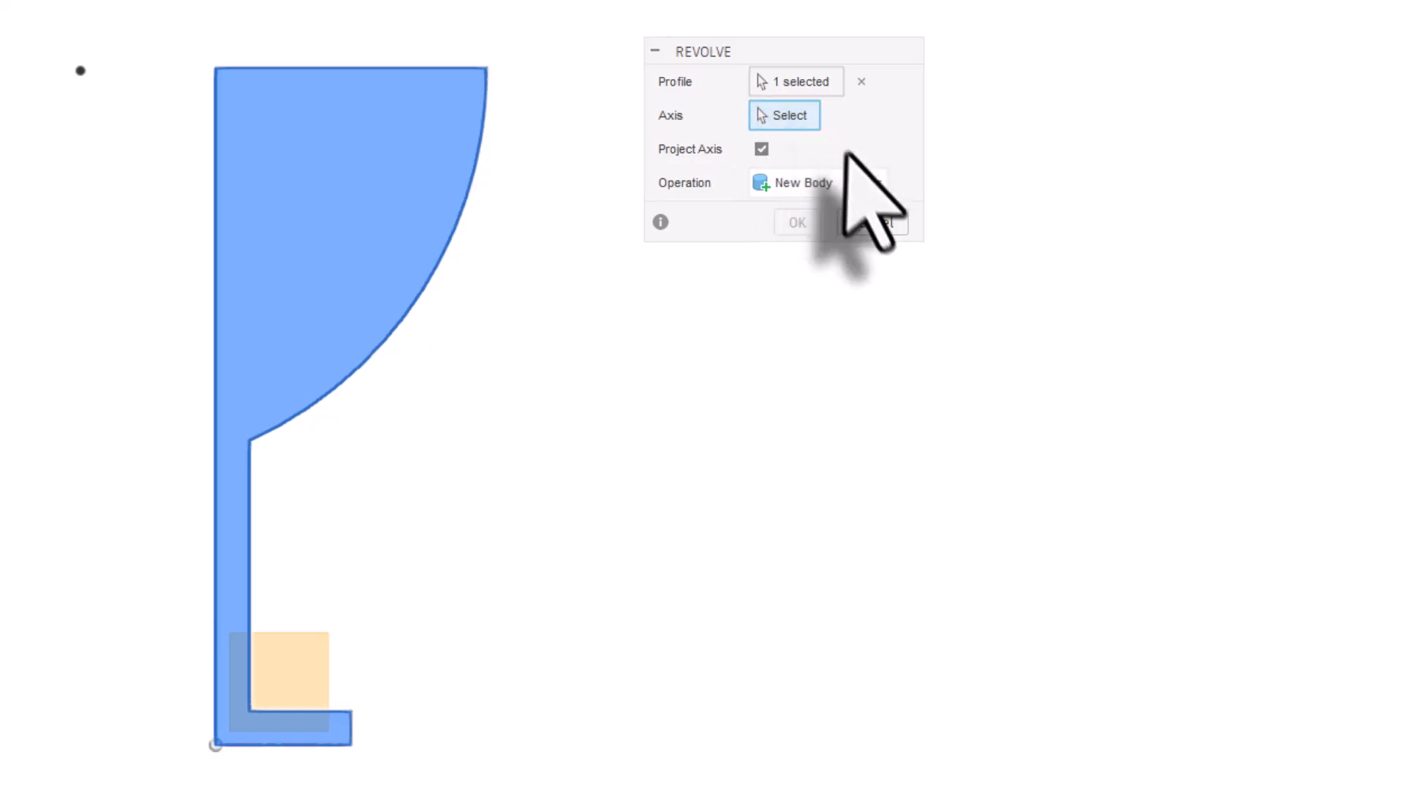
left_click(783, 115)
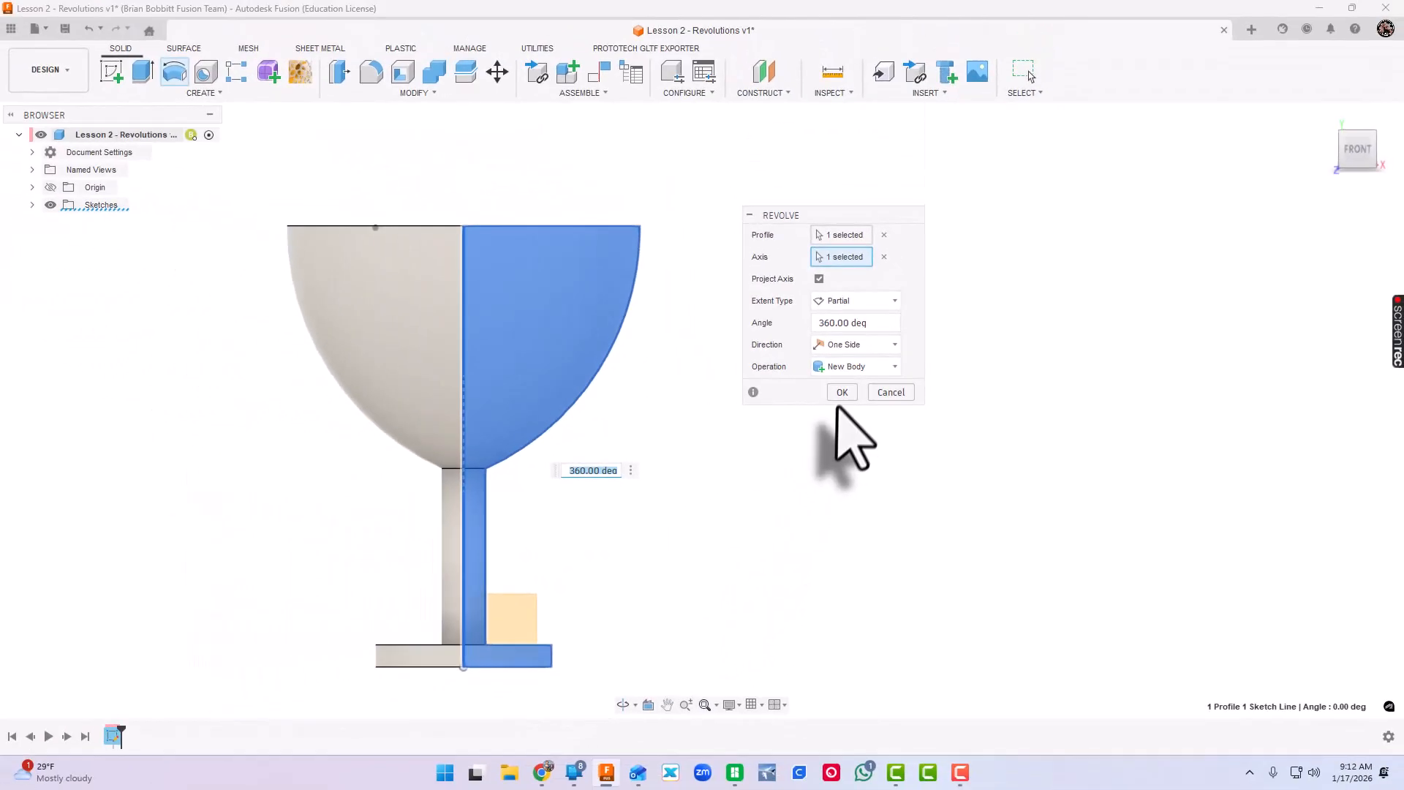
left_click(841, 391)
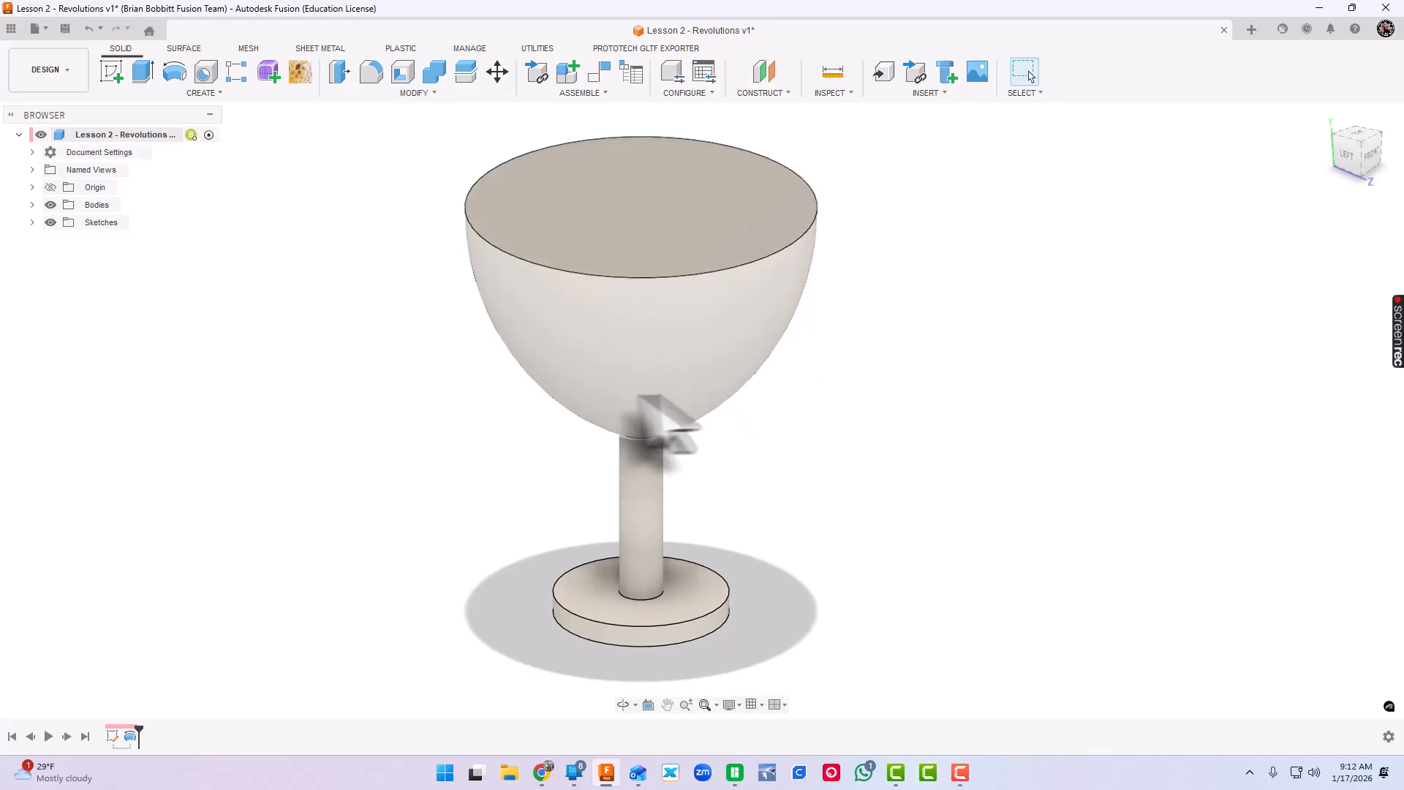
mouse_move(635, 273)
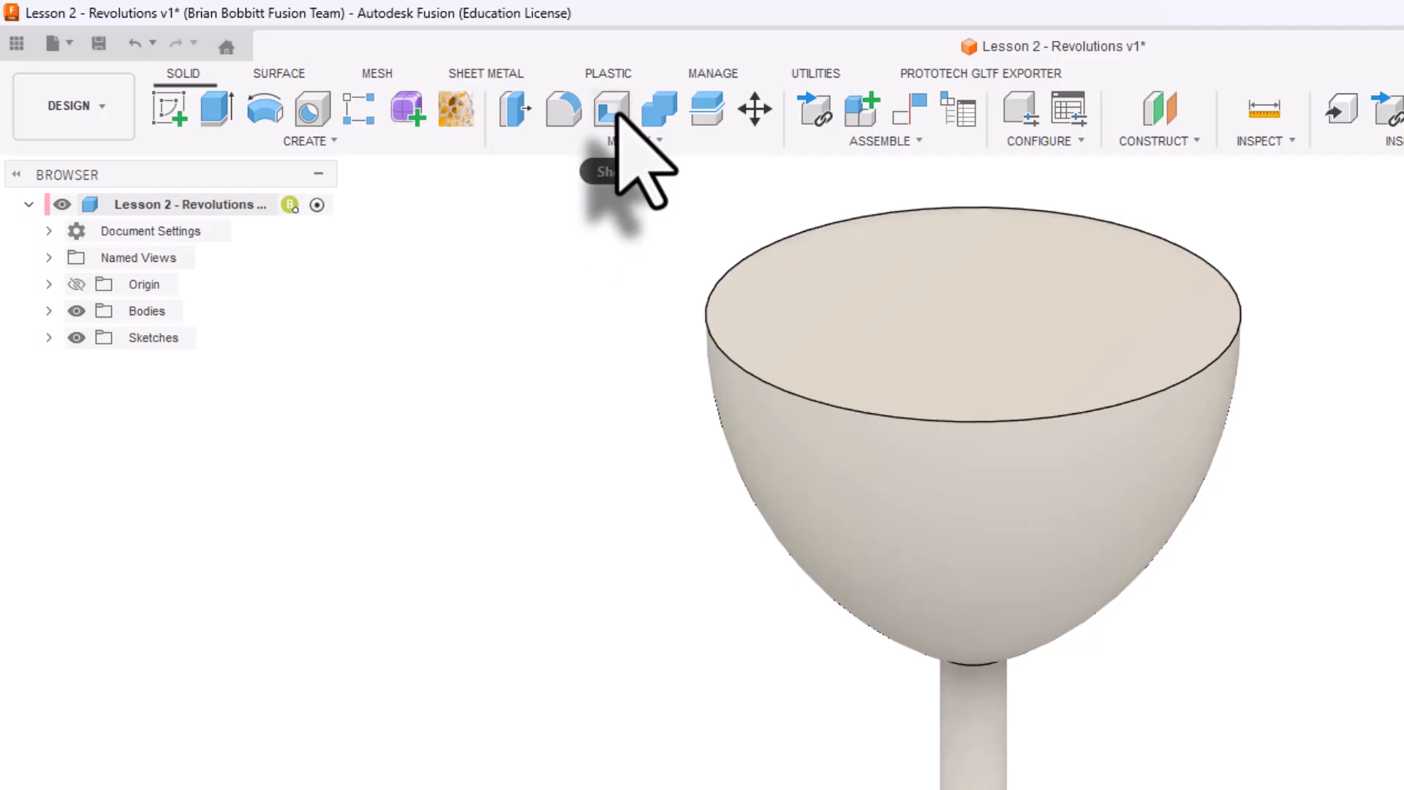
Shell the goblet removing the bowl's top face, then orbit to inspect it.
left_click(611, 109)
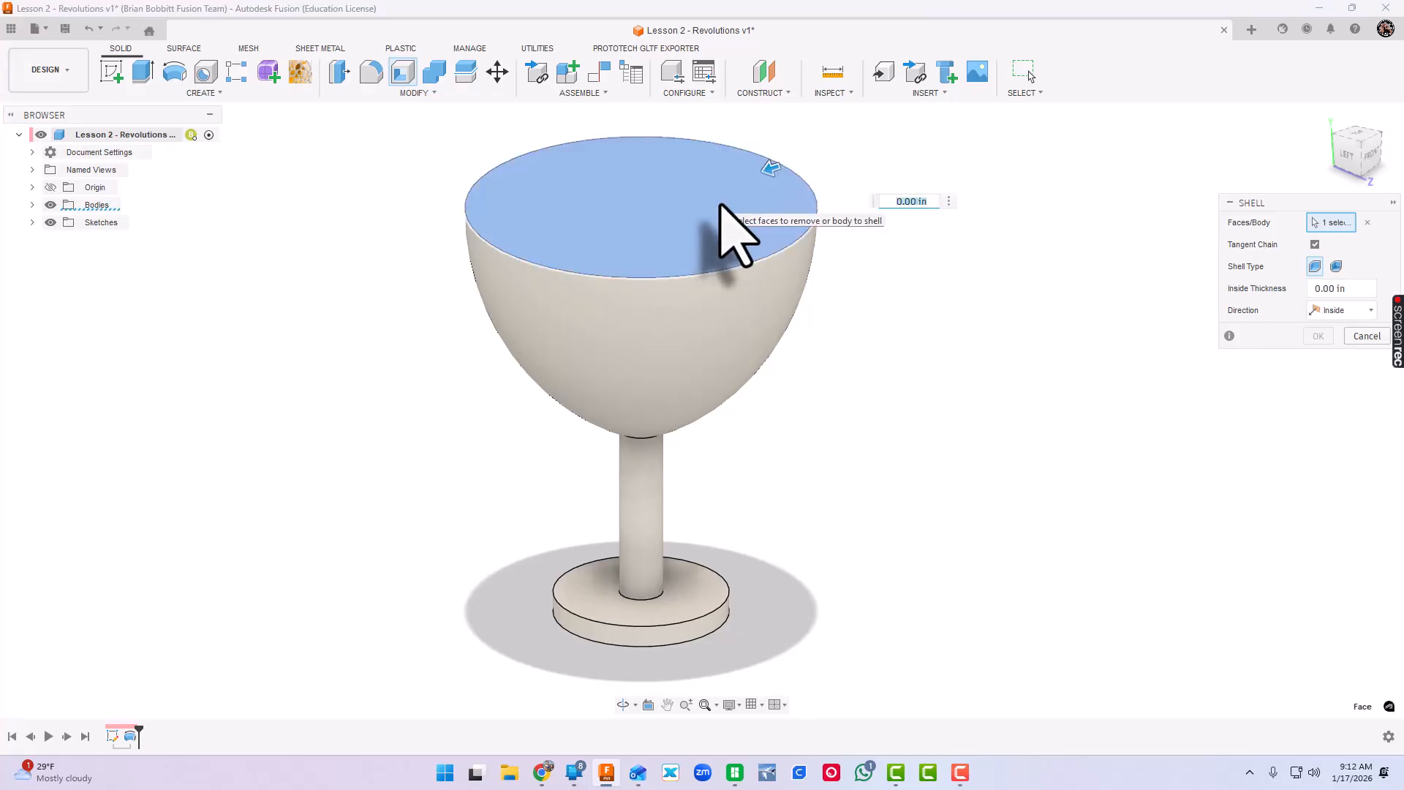
left_click(1317, 335)
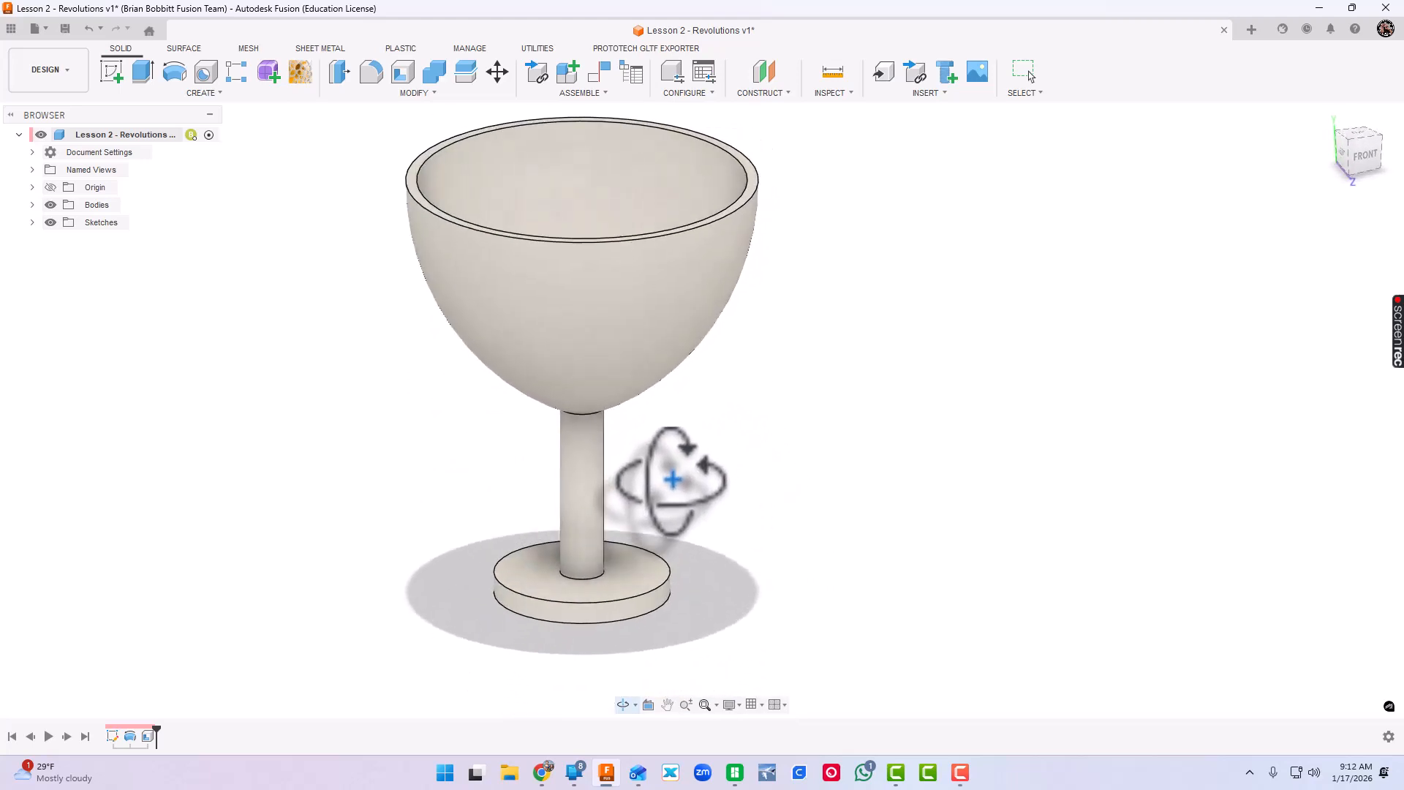
left_click_drag(672, 479, 690, 502)
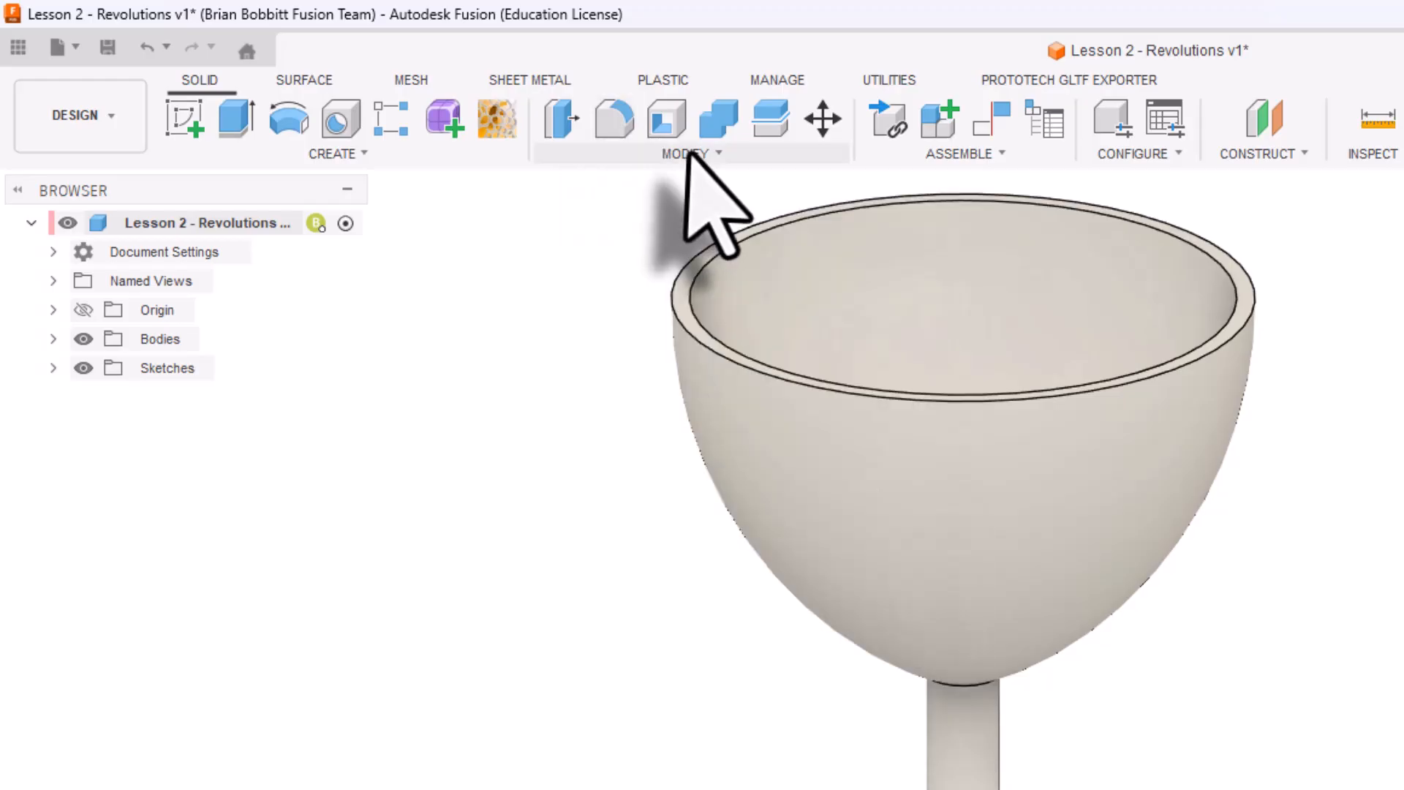
Fillet the edge where the stem meets the base with a 0.75 in radius.
left_click(690, 130)
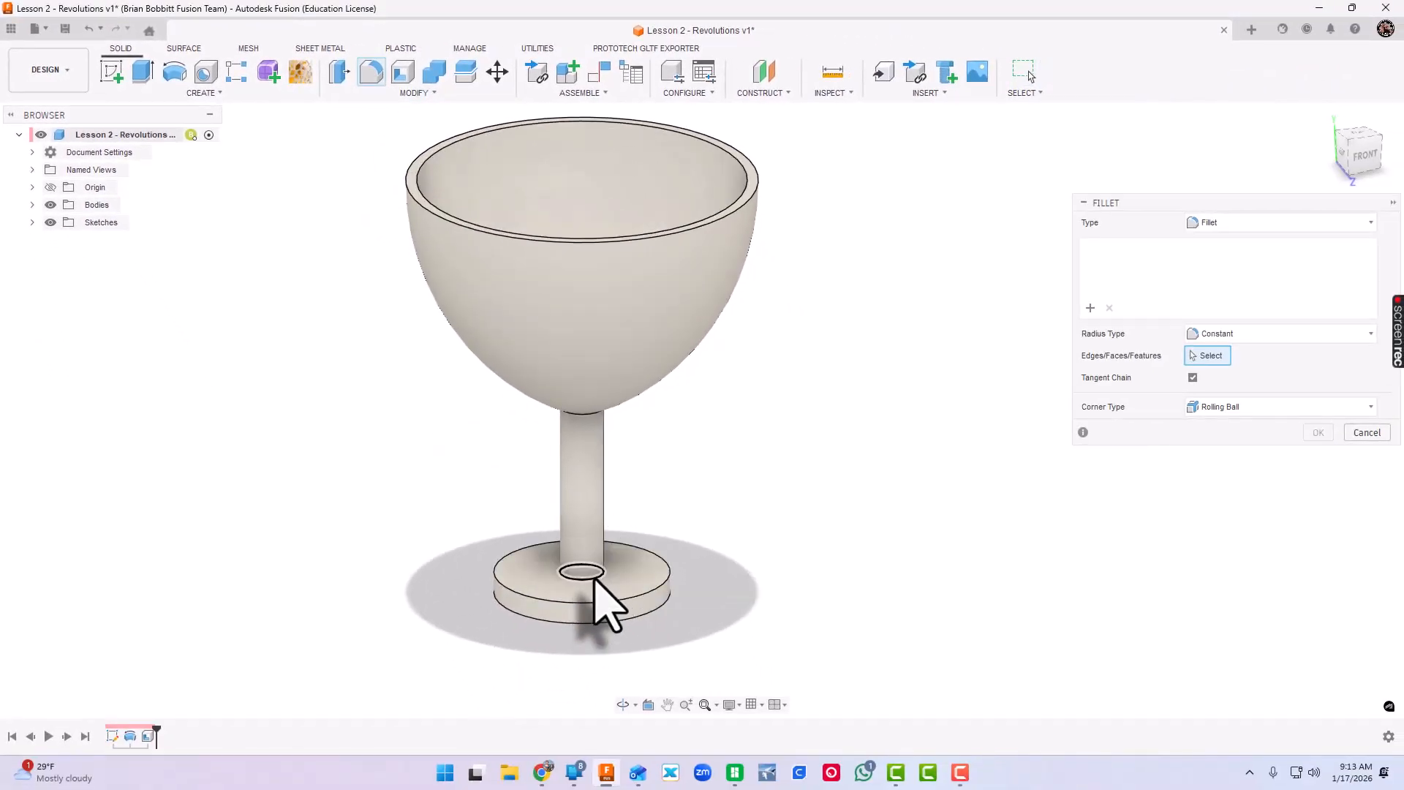
left_click(582, 573)
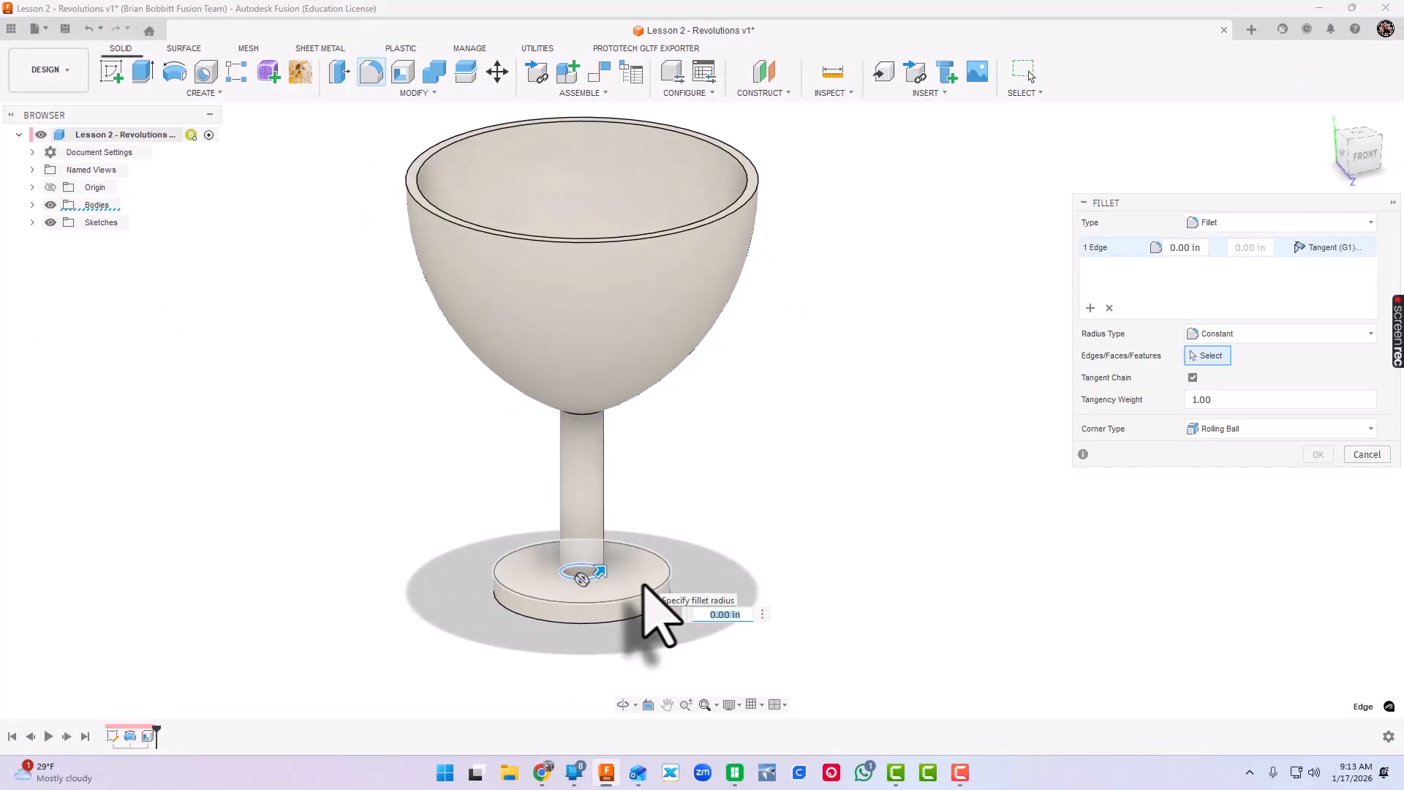
type(".75")
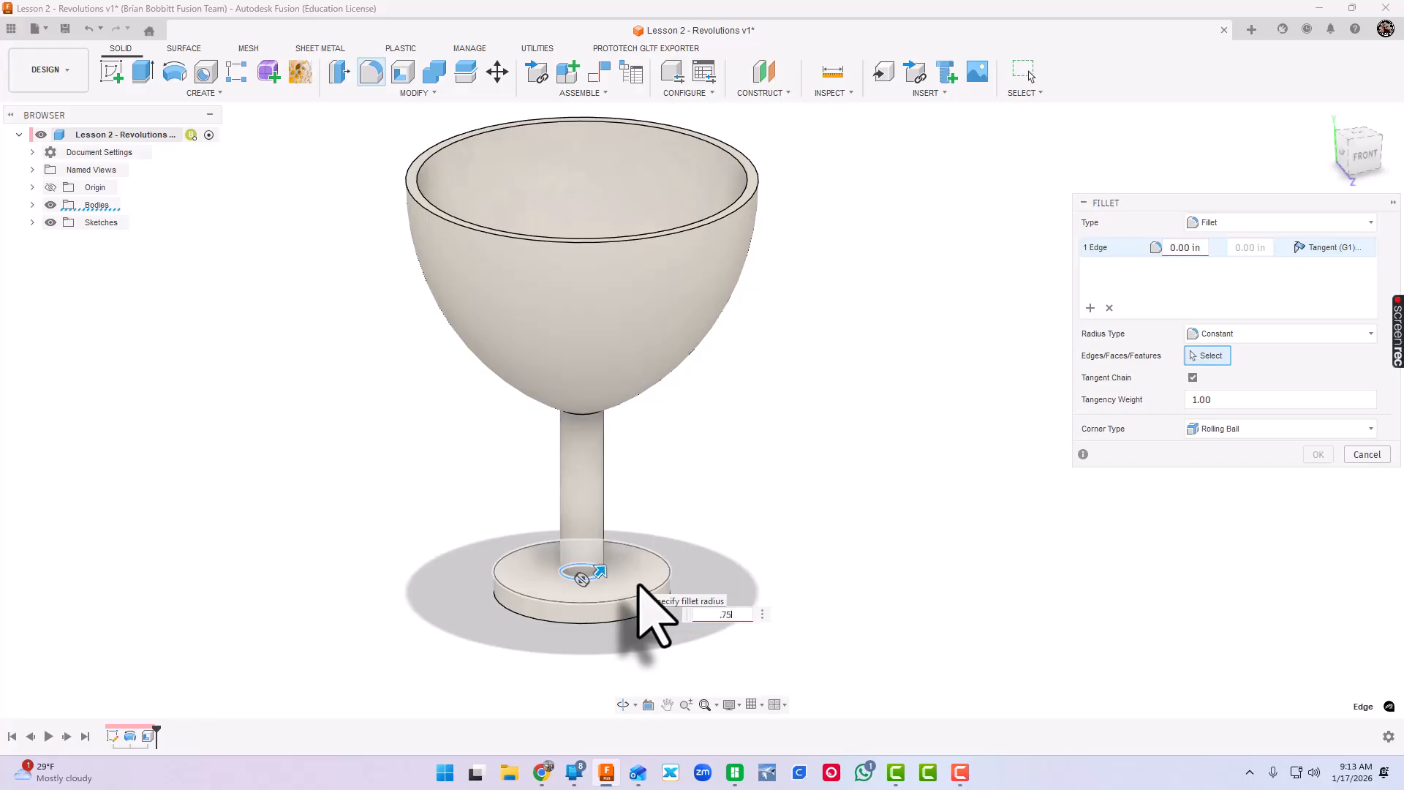
type(".75")
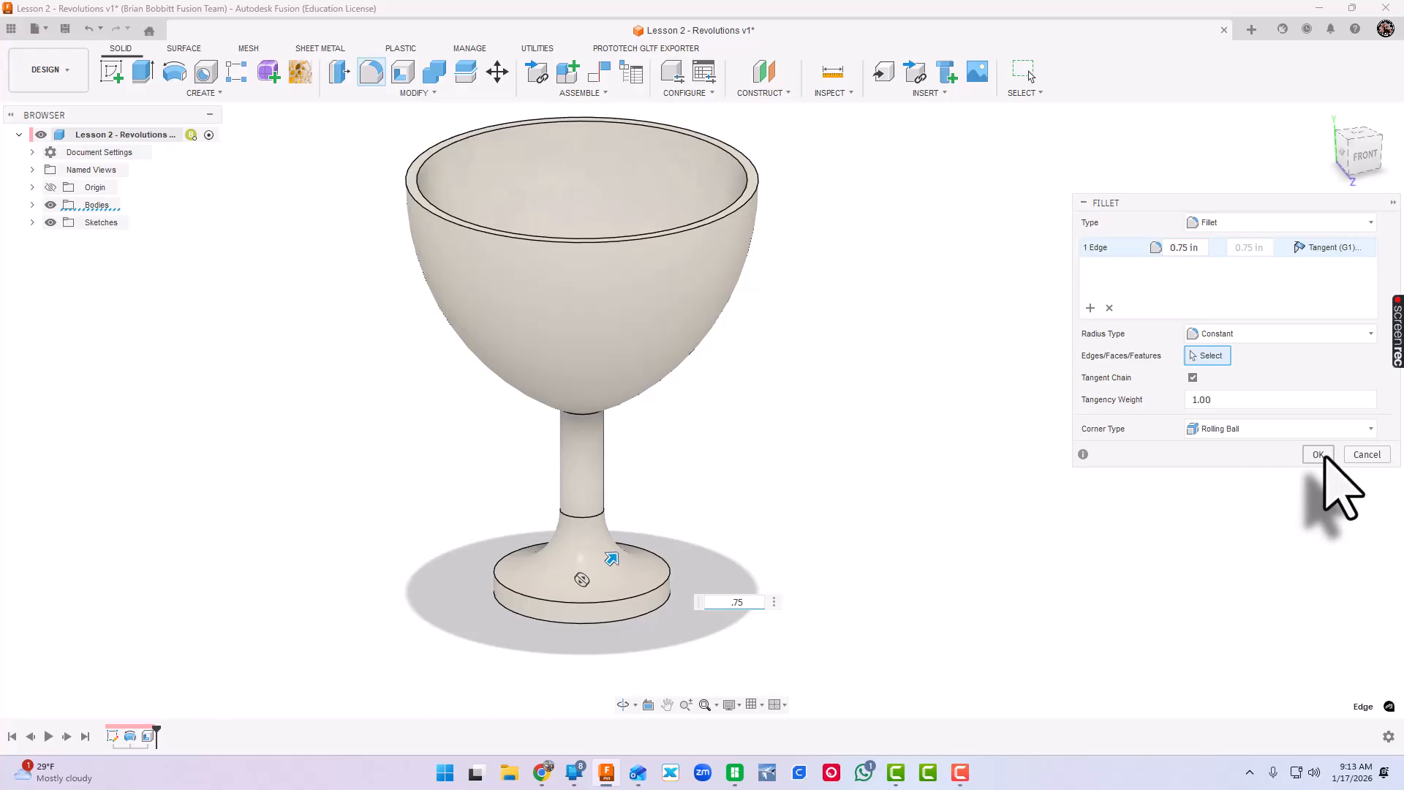
left_click(1317, 454)
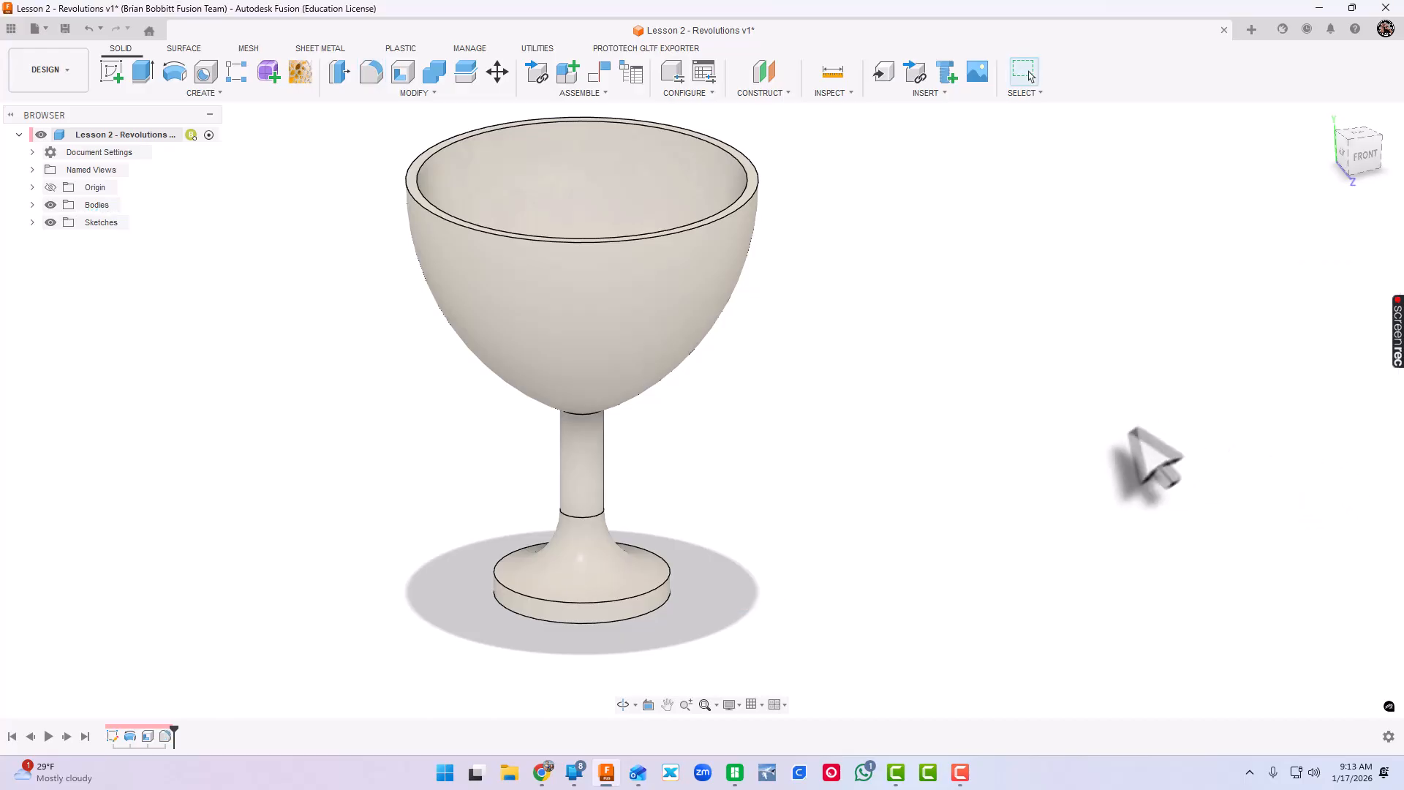
mouse_move(905, 501)
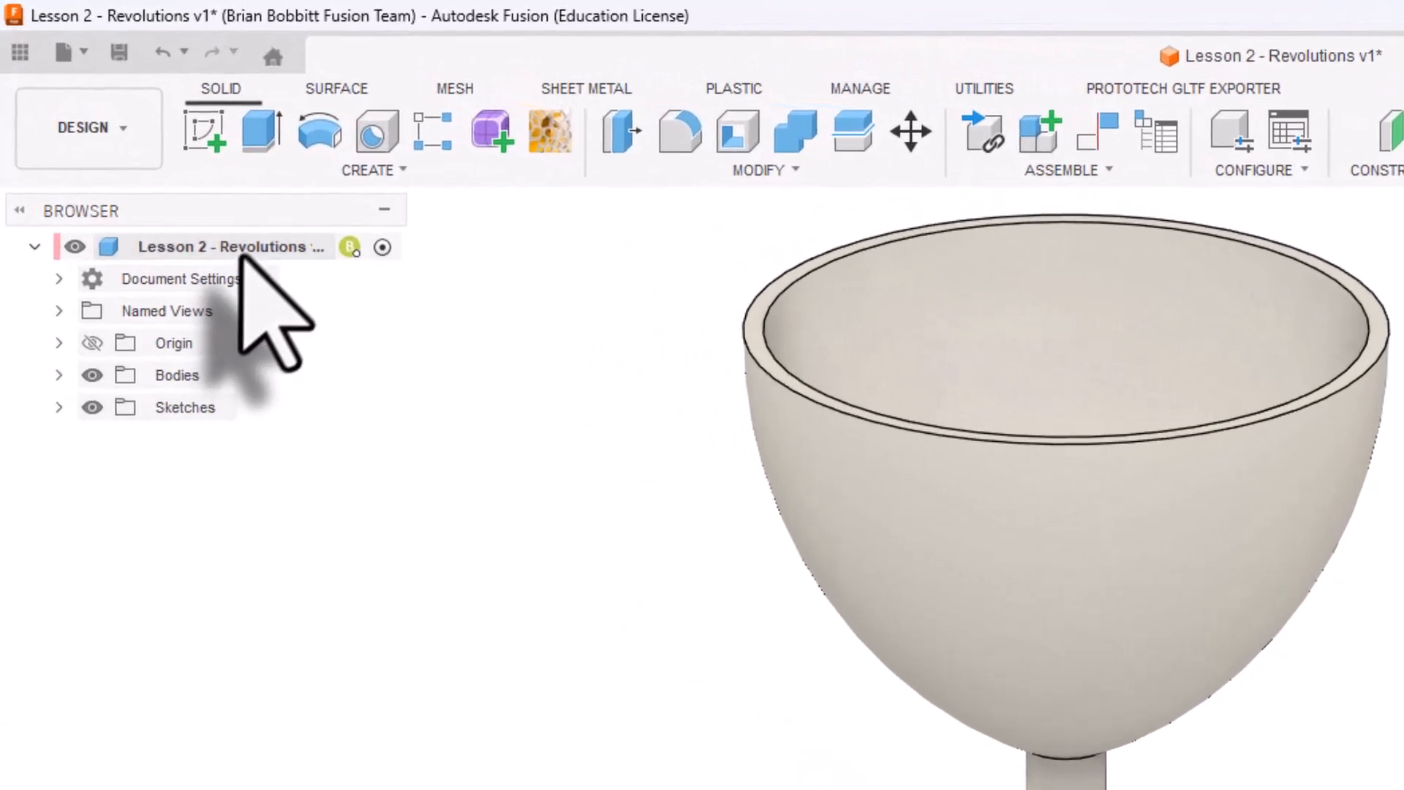
Assign Gold from the Metal category as the root component's physical material.
right_click(224, 247)
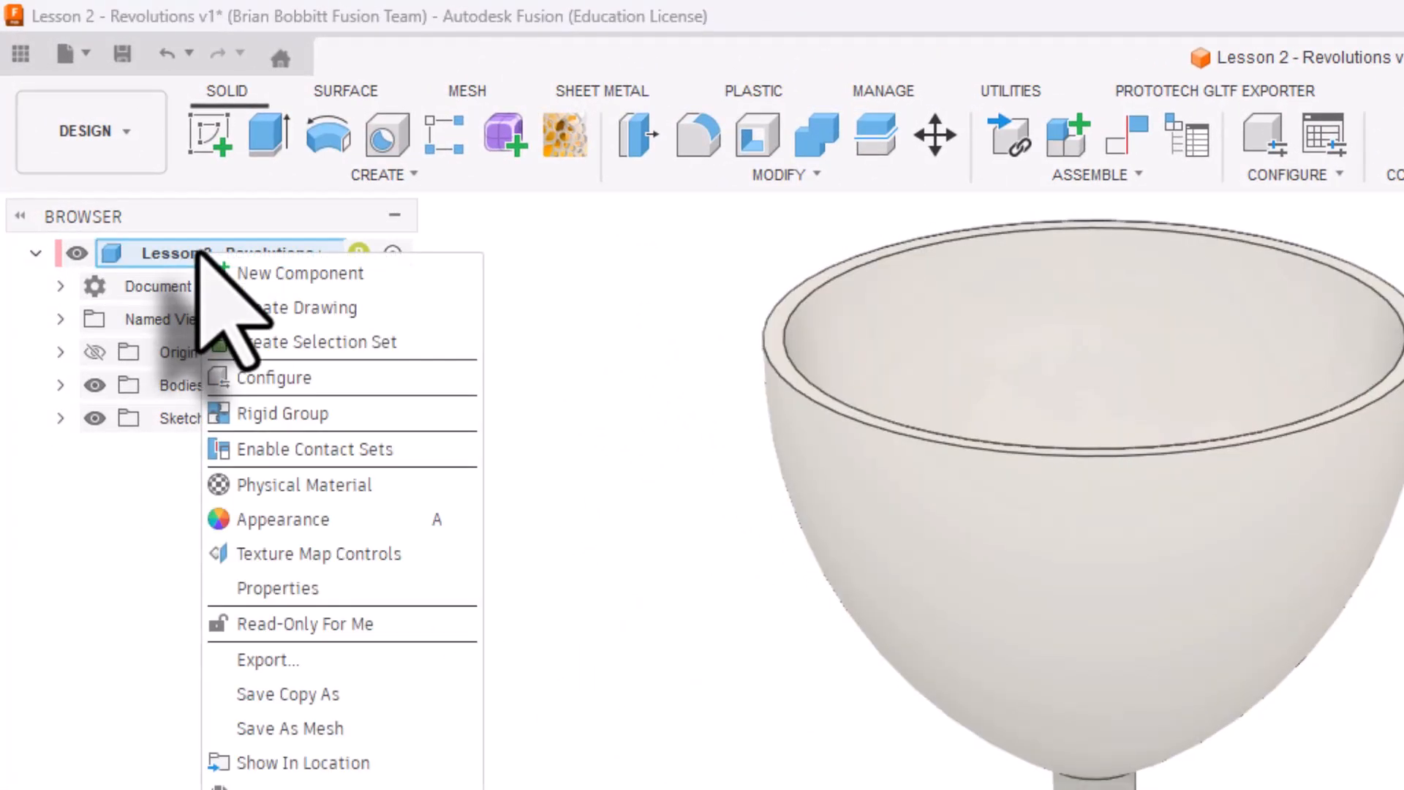
mouse_move(278, 413)
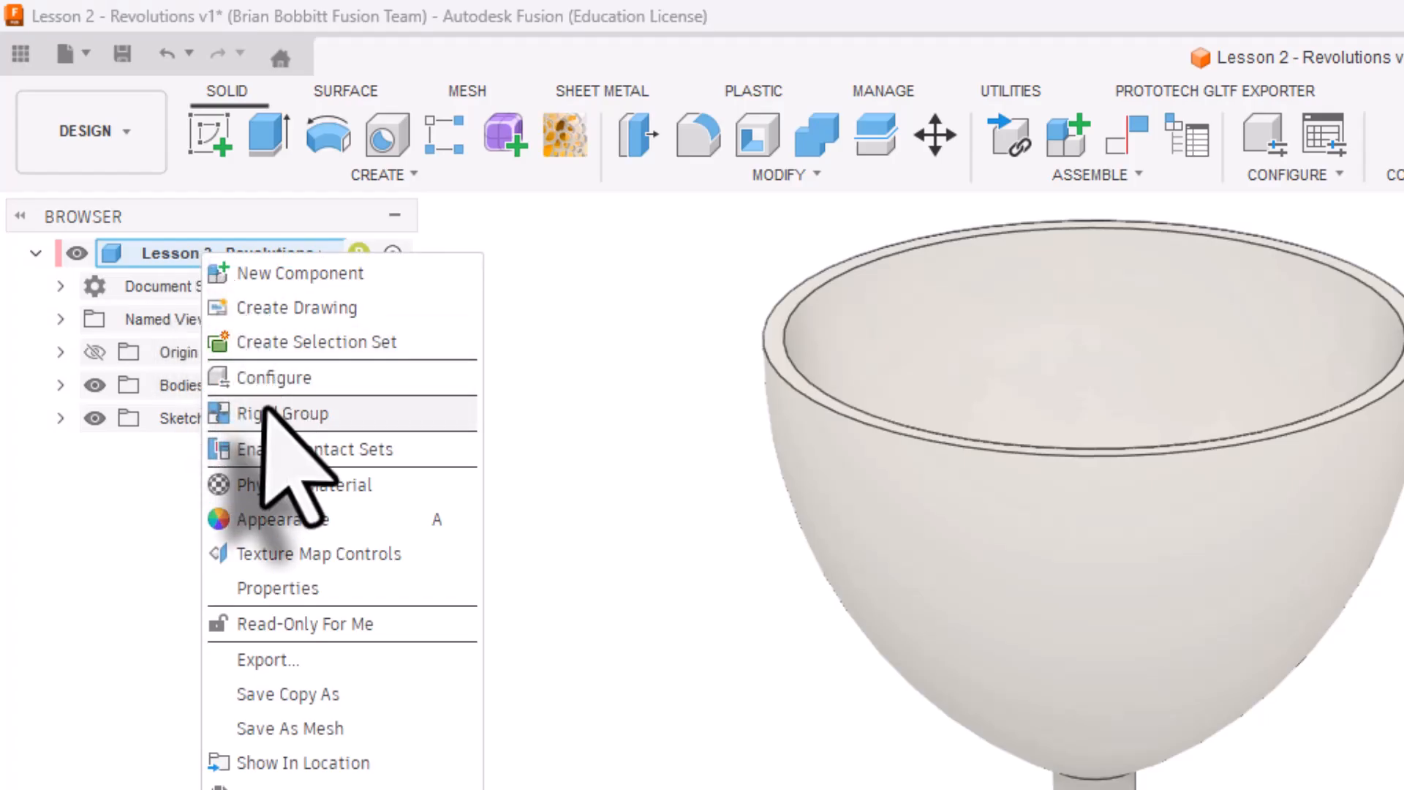
mouse_move(304, 484)
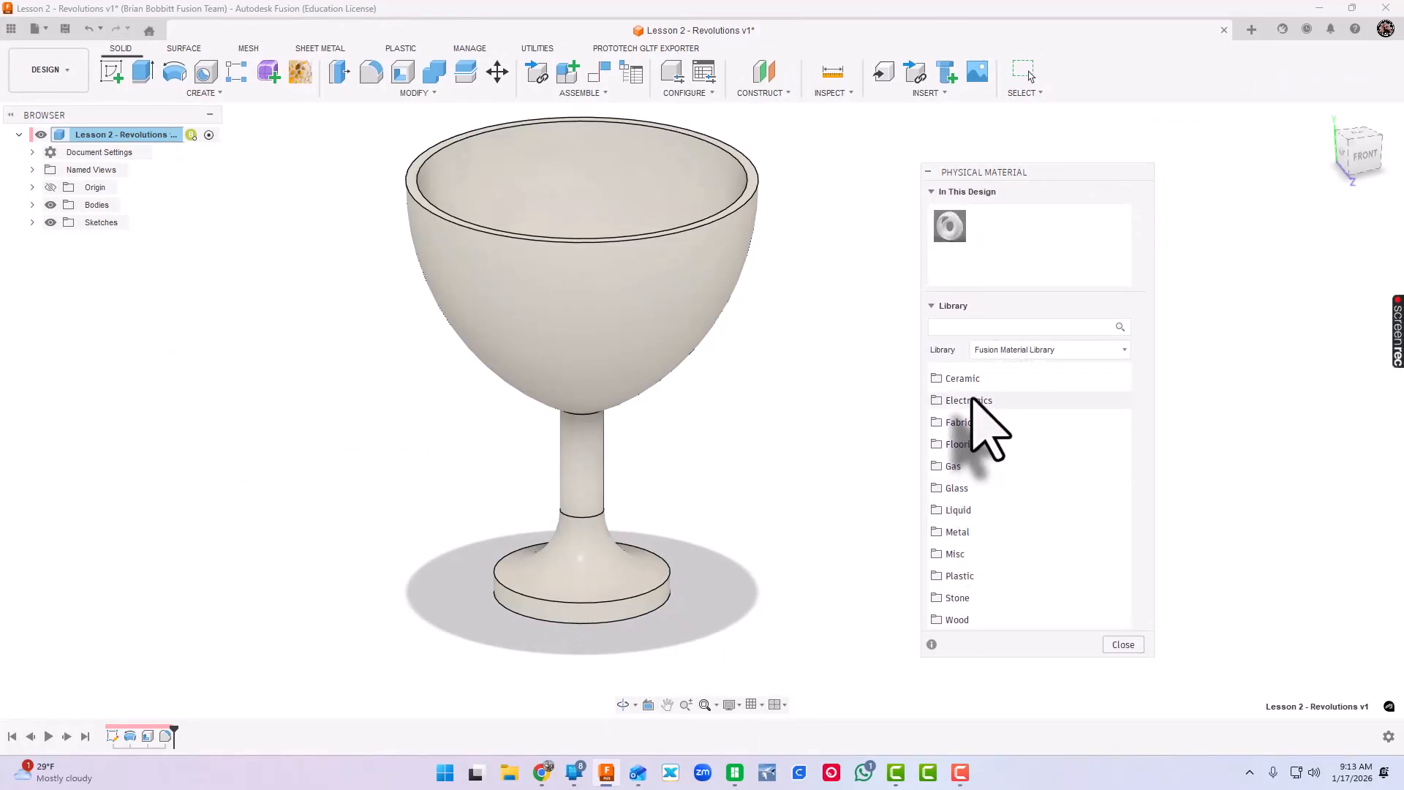
left_click(957, 509)
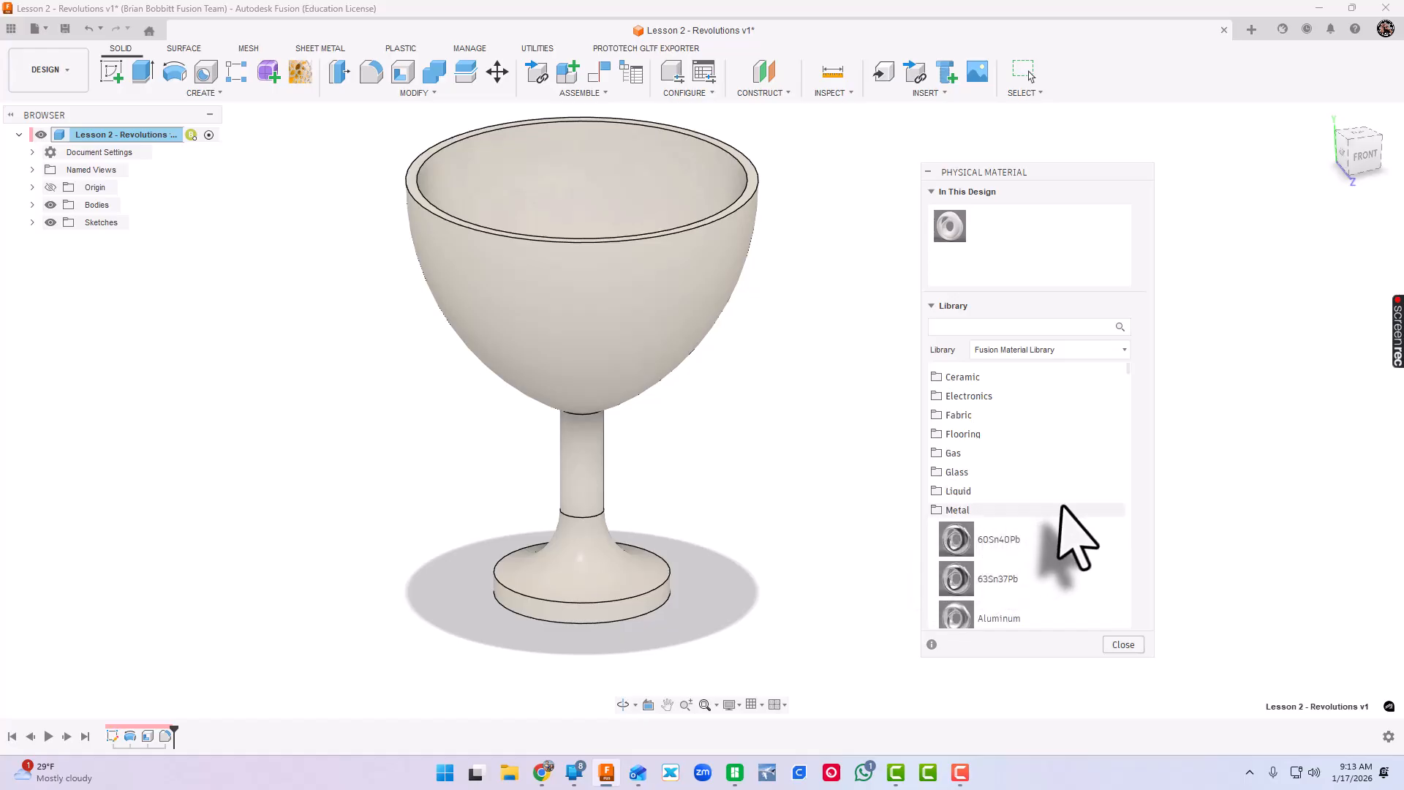
scroll("down", 3)
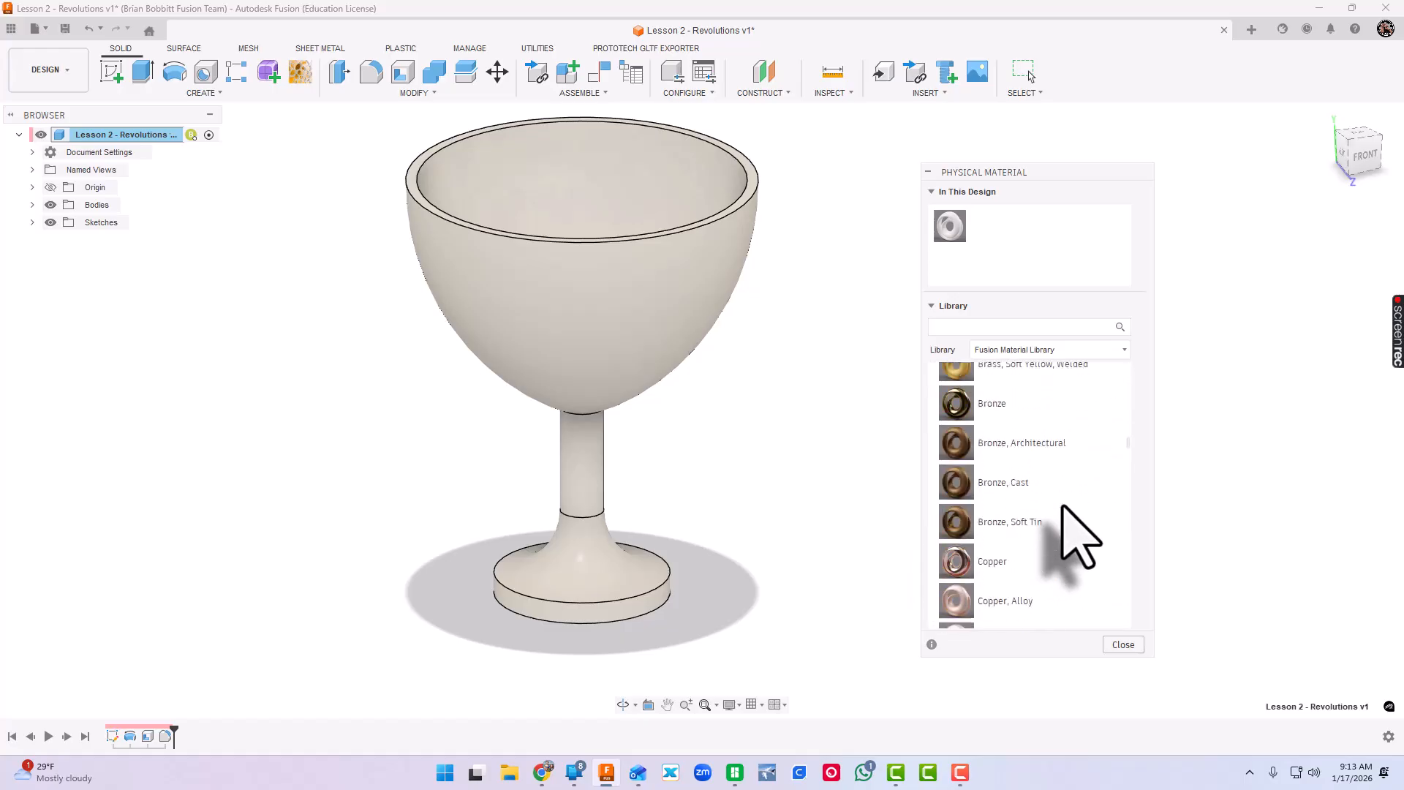
scroll("down", 3)
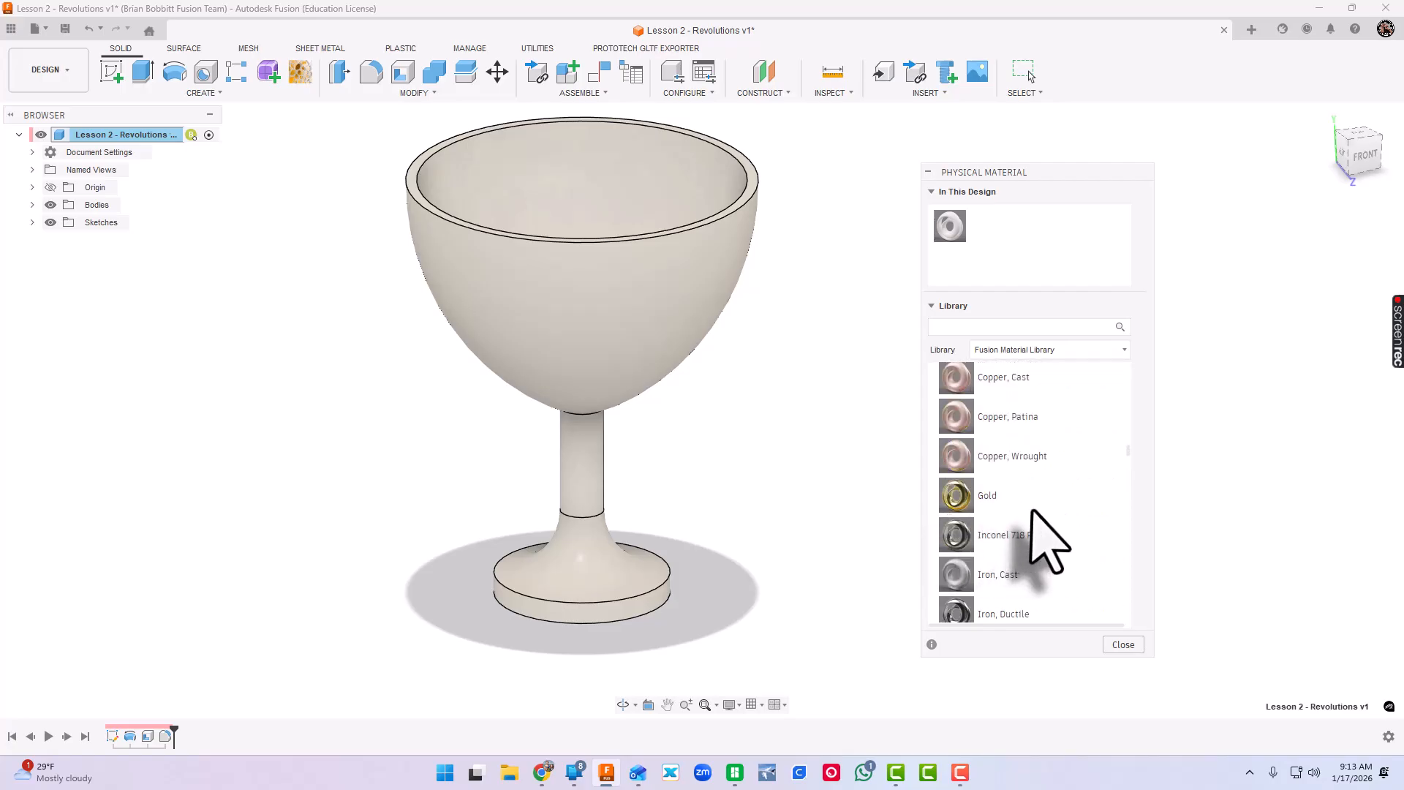
mouse_move(1039, 537)
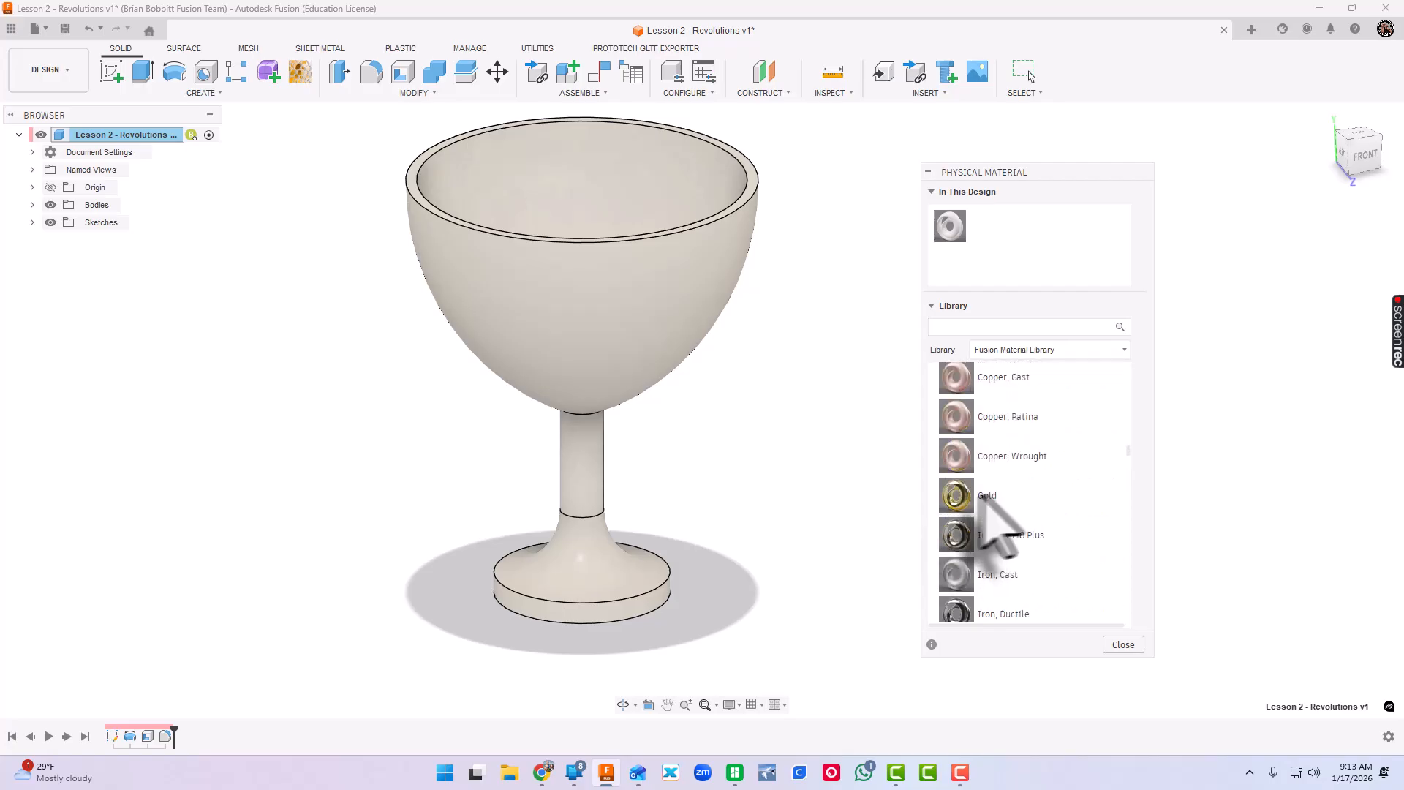
double_click(956, 495)
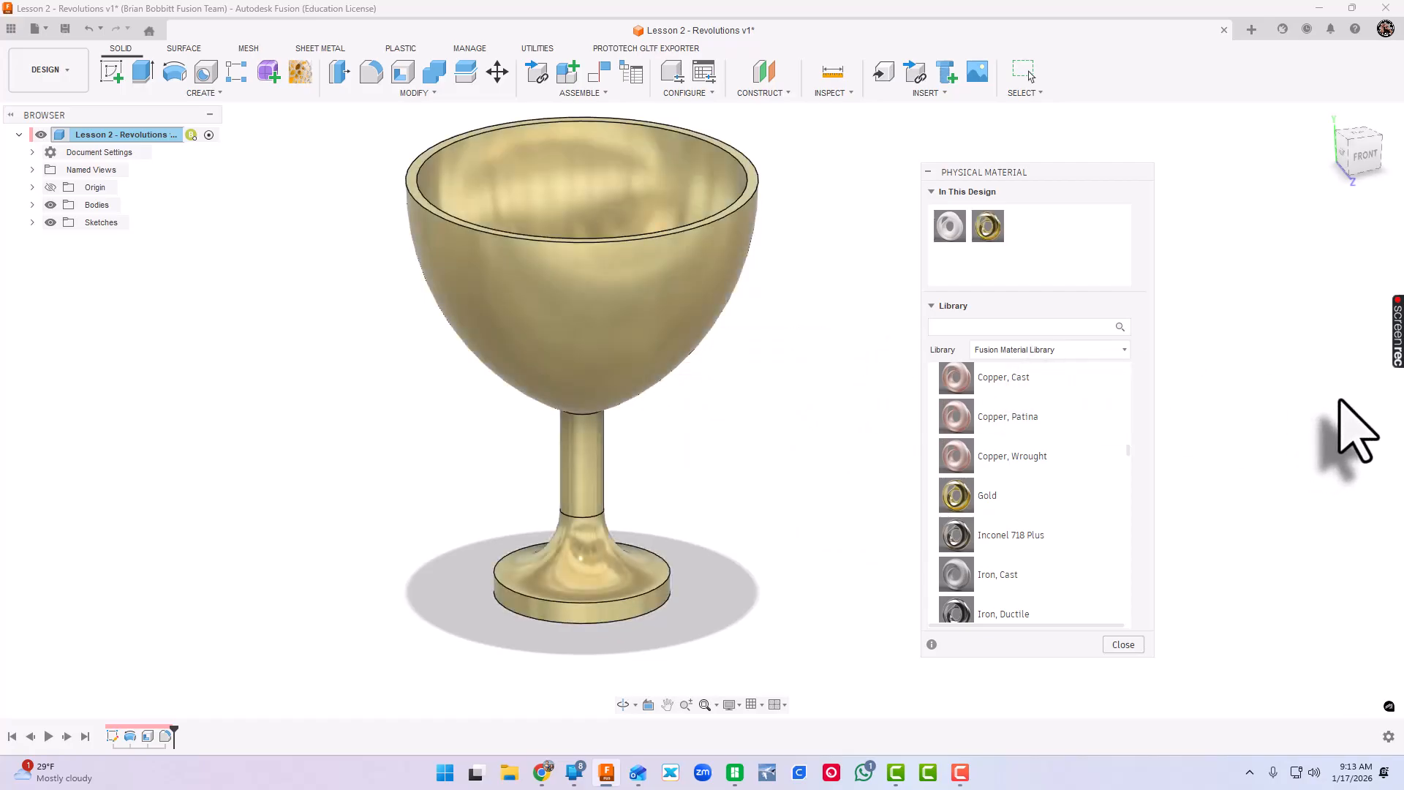
mouse_move(1137, 528)
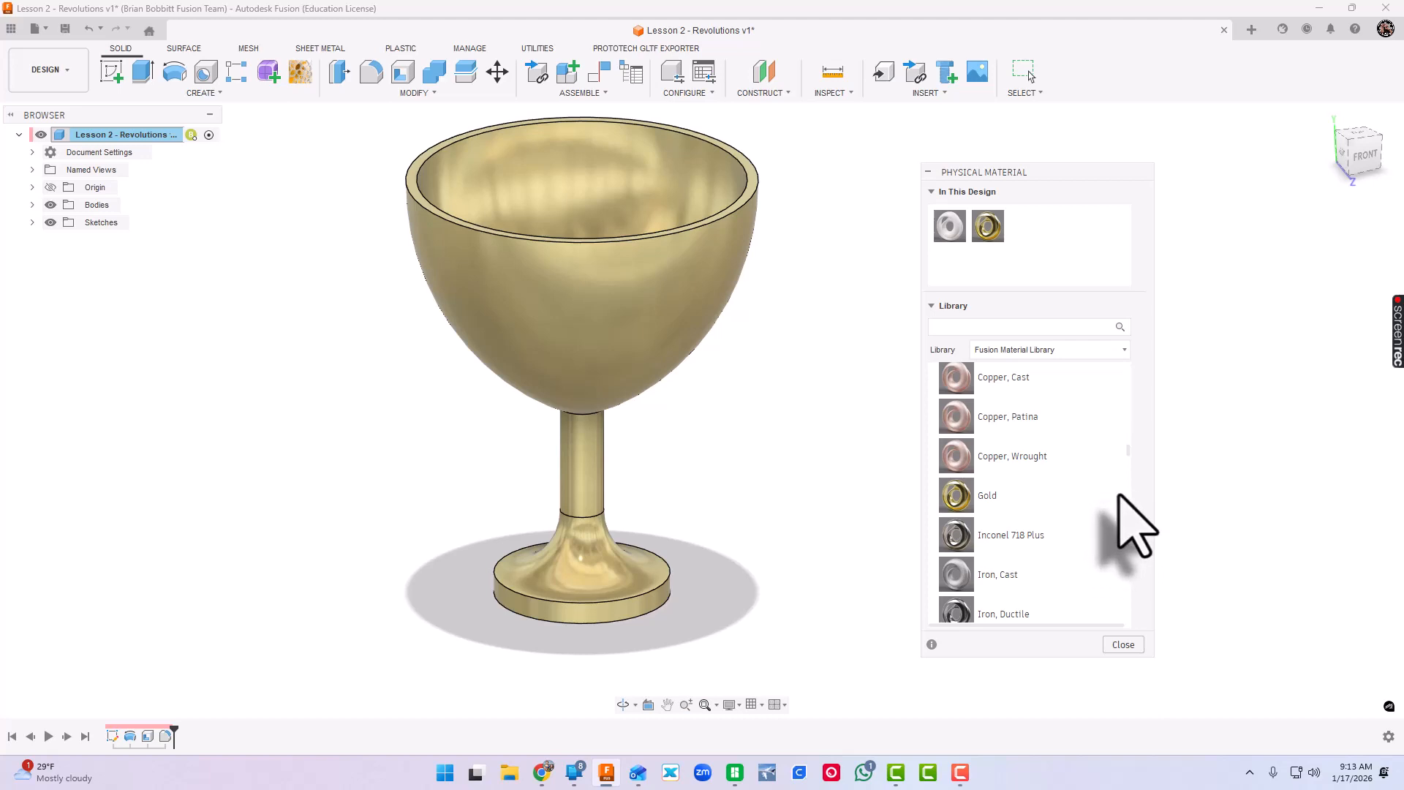
mouse_move(1101, 538)
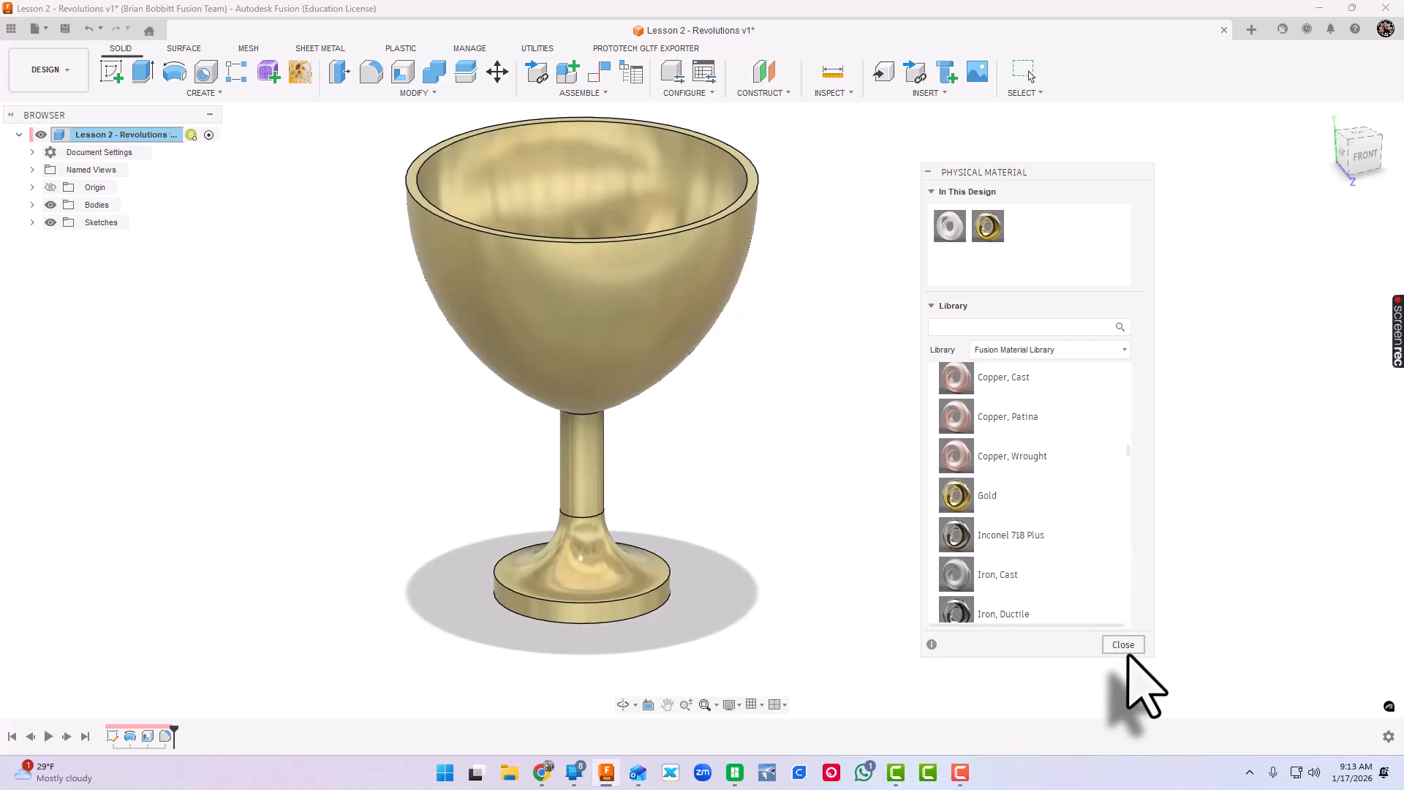
left_click(1122, 643)
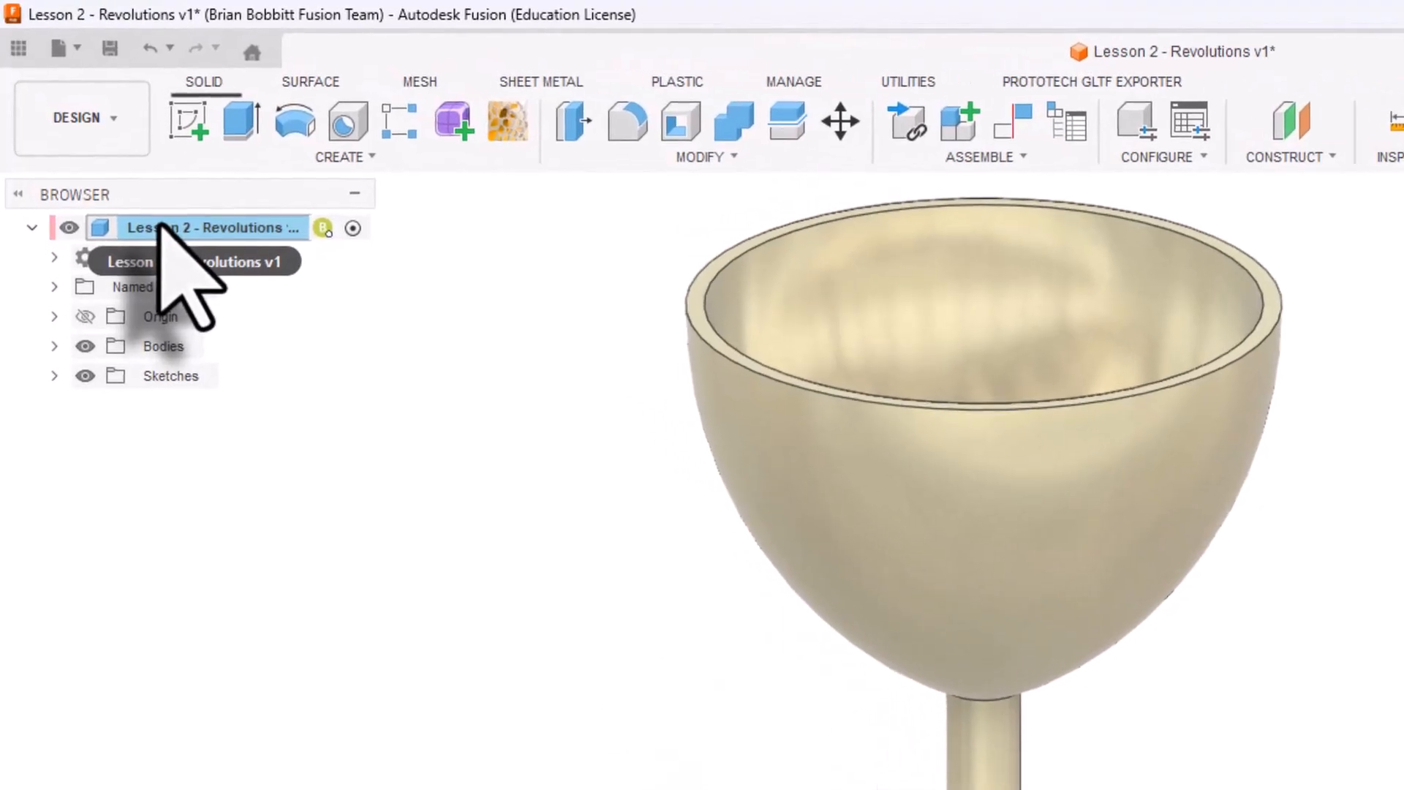
Show the root component's properties: Gold material, 55.401 oz mass, 4.966 cubic-inch volume.
right_click(210, 227)
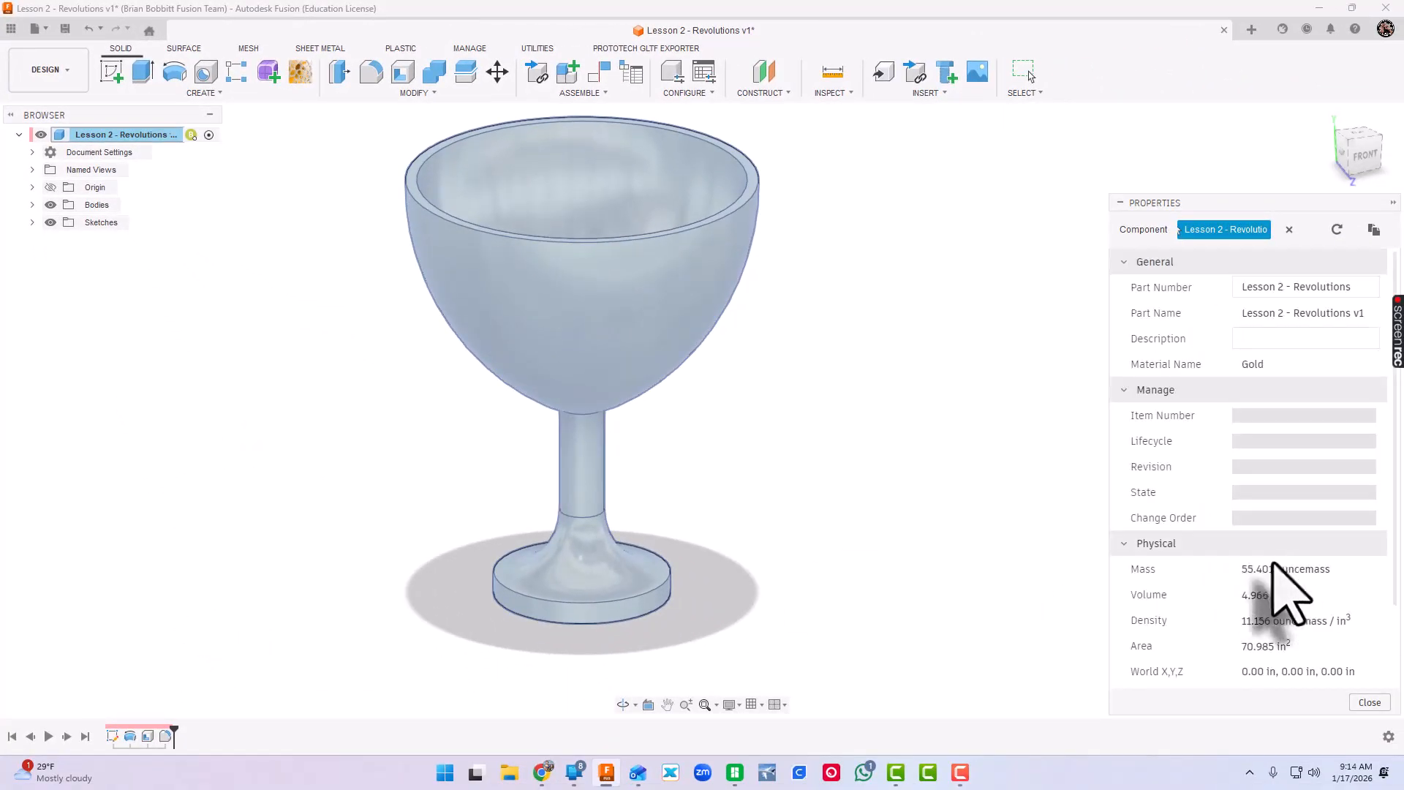
scroll("down", 3)
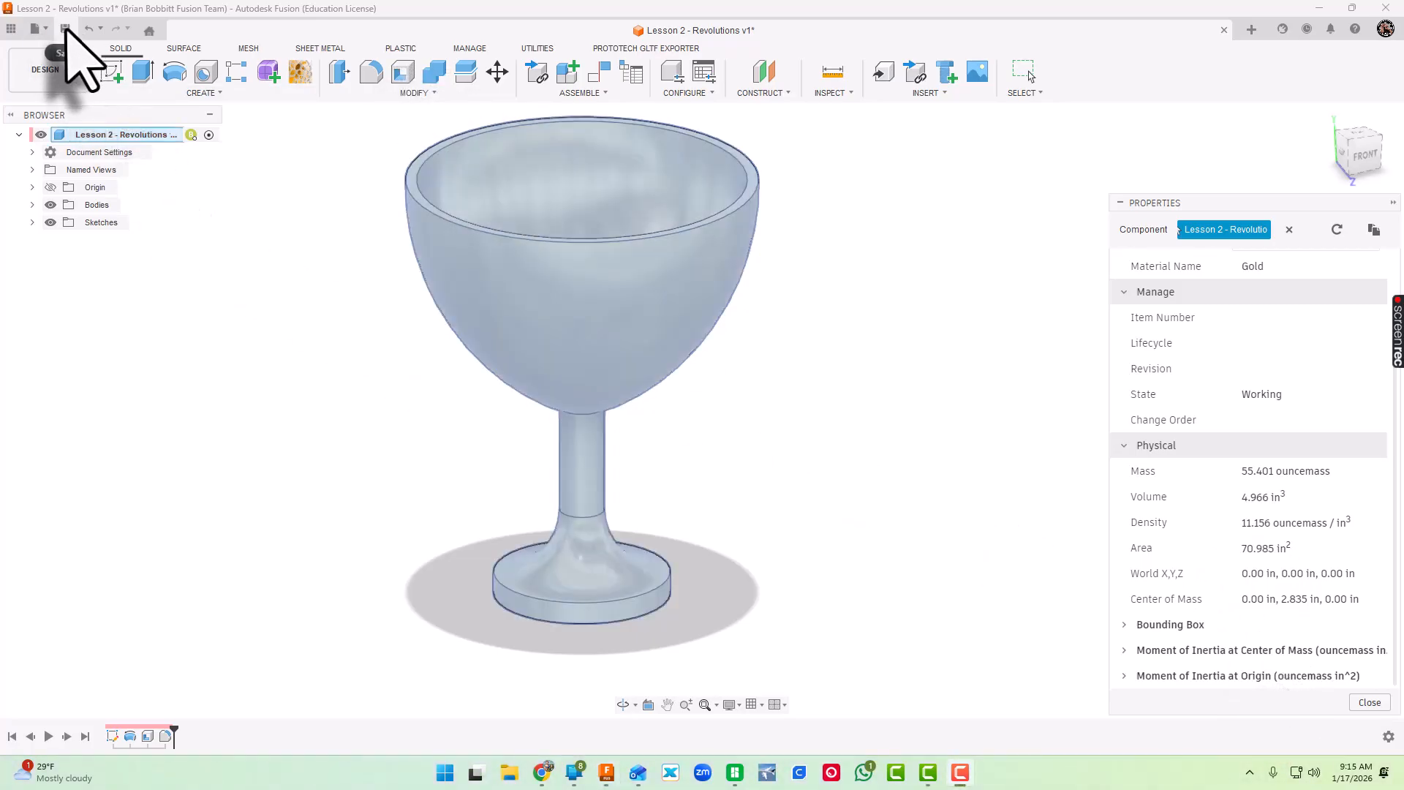
Save a new version of the goblet with the description 'Final Version'.
left_click(65, 29)
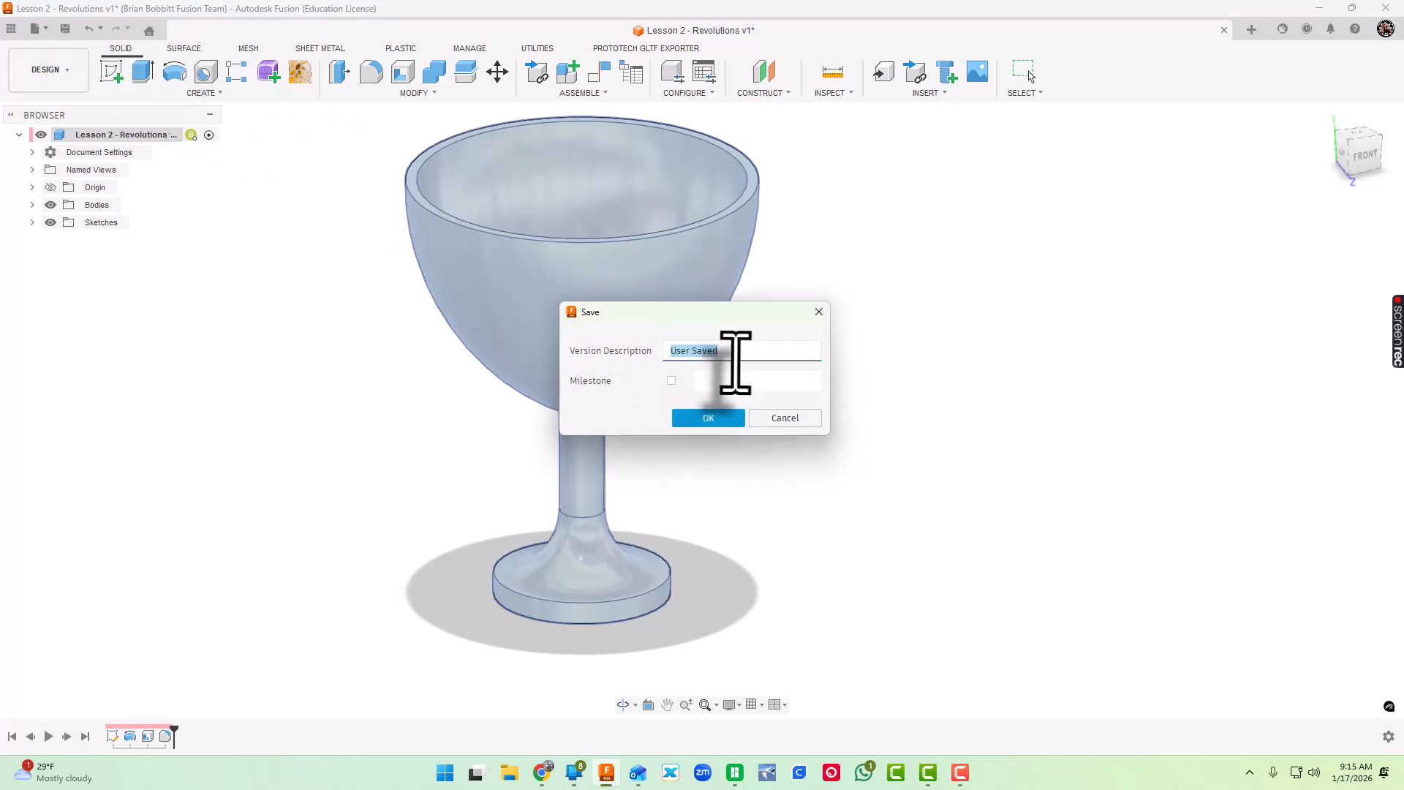
type("Final Version")
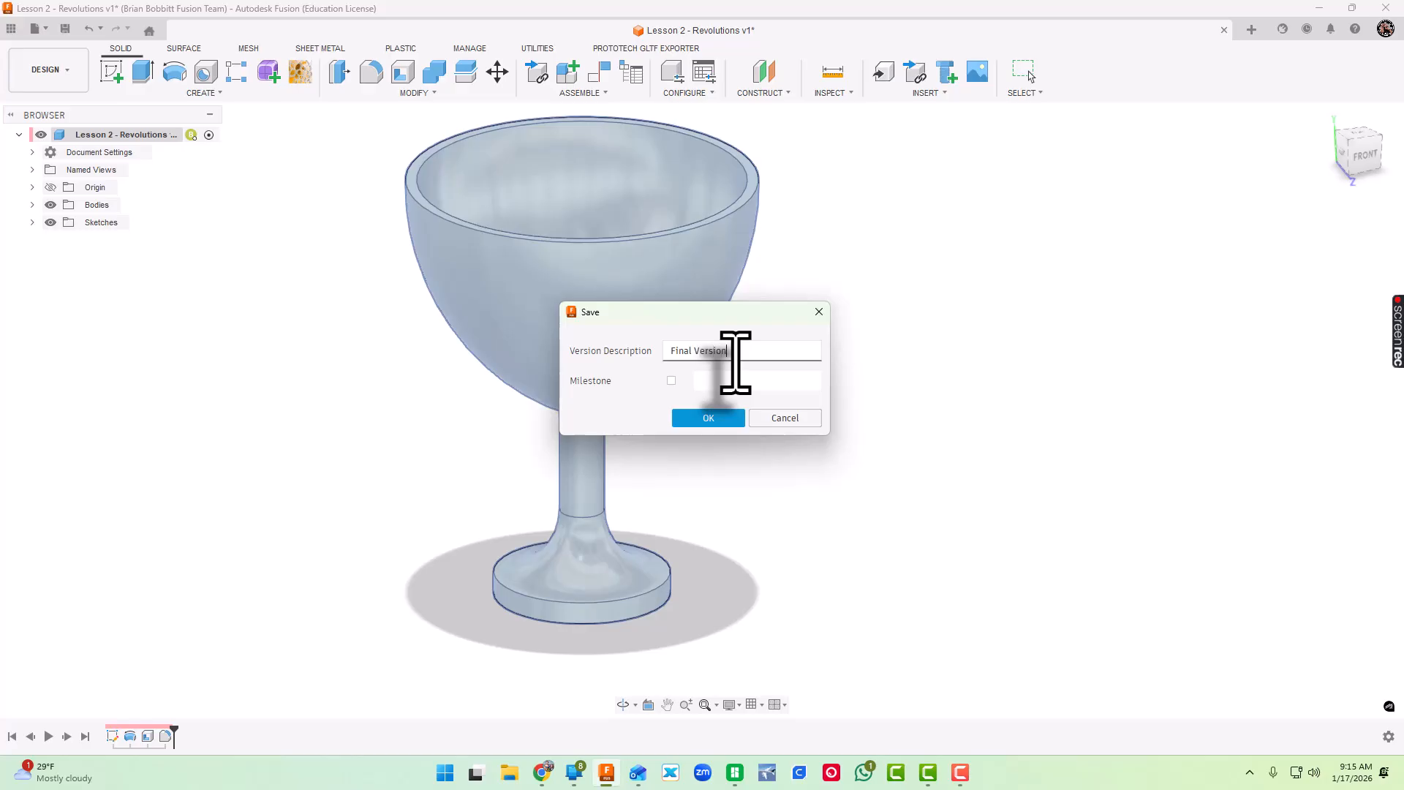
left_click(708, 418)
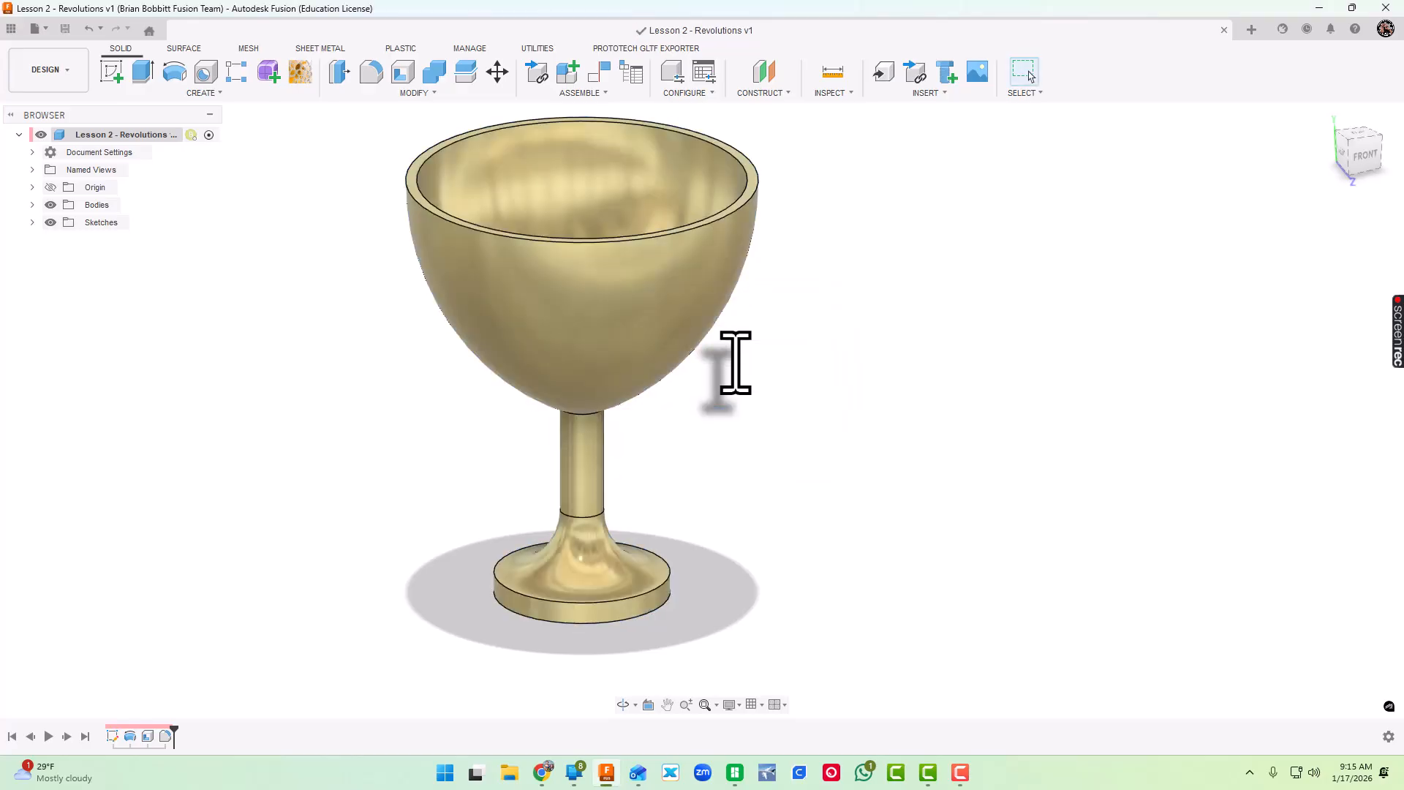